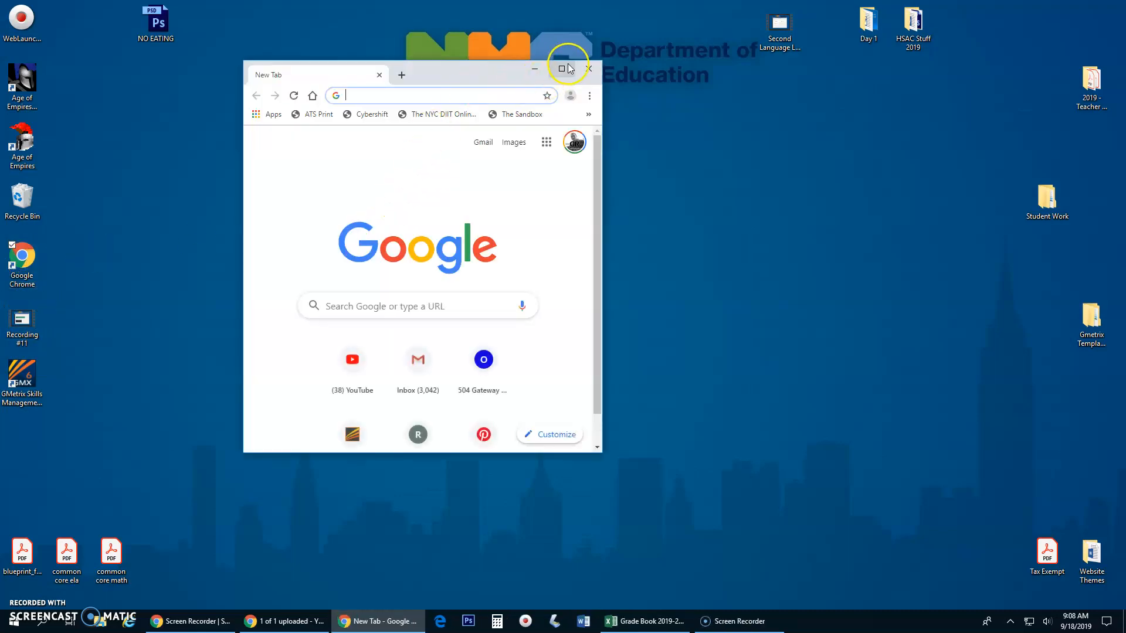
# Maximize Chrome and load the GMetrix login page at gmetrix.net
pyautogui.click(565, 68)
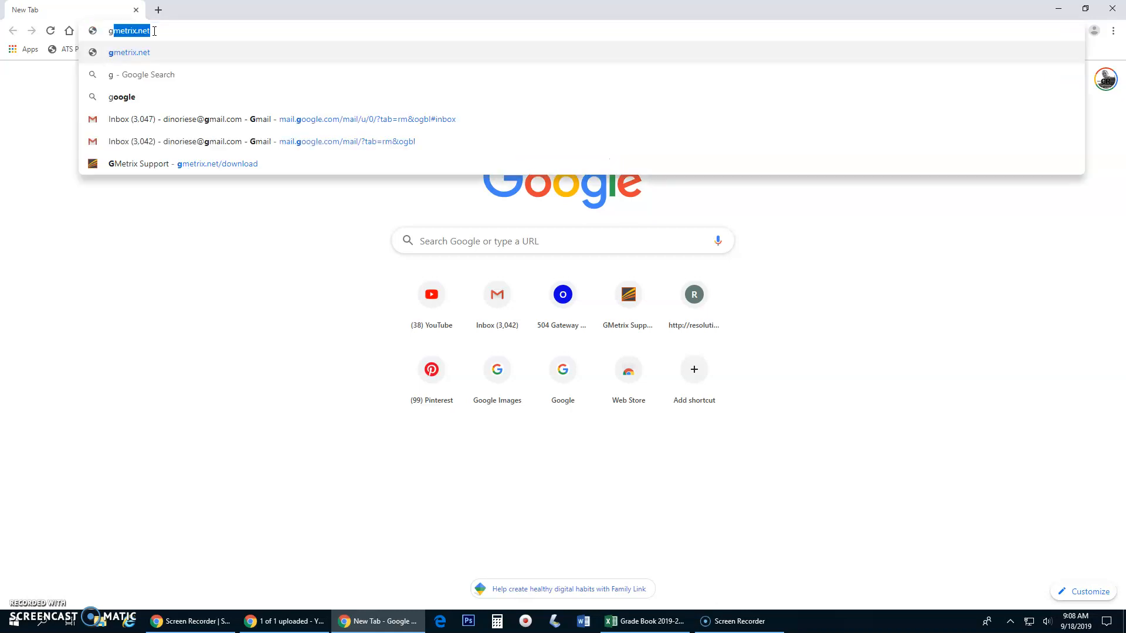
pyautogui.write('gmetrix.net')
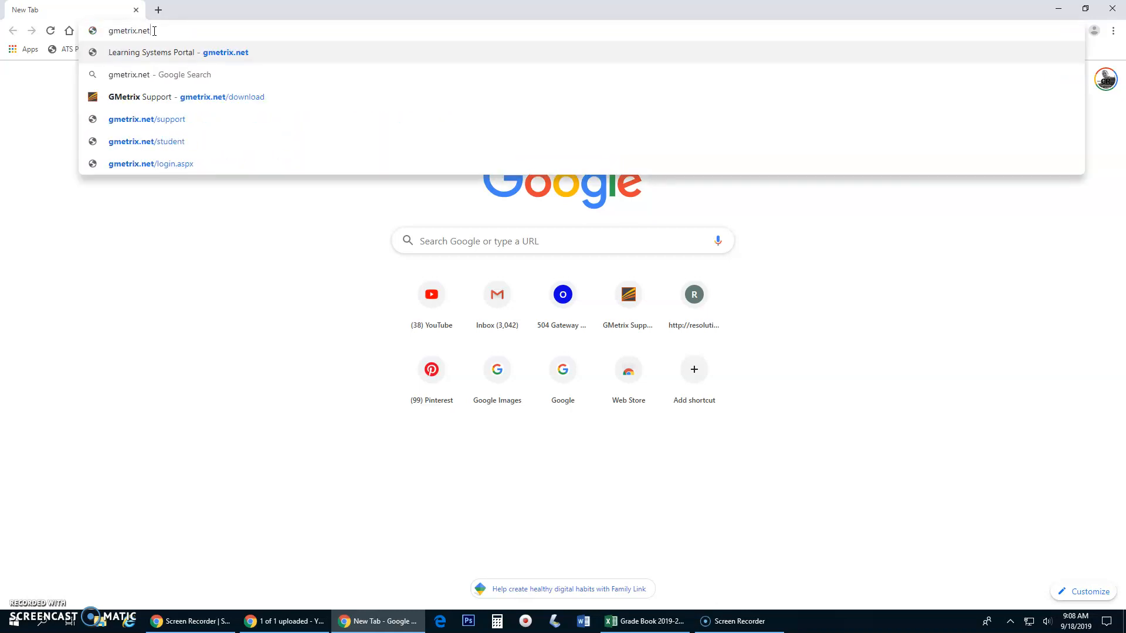
pyautogui.click(179, 52)
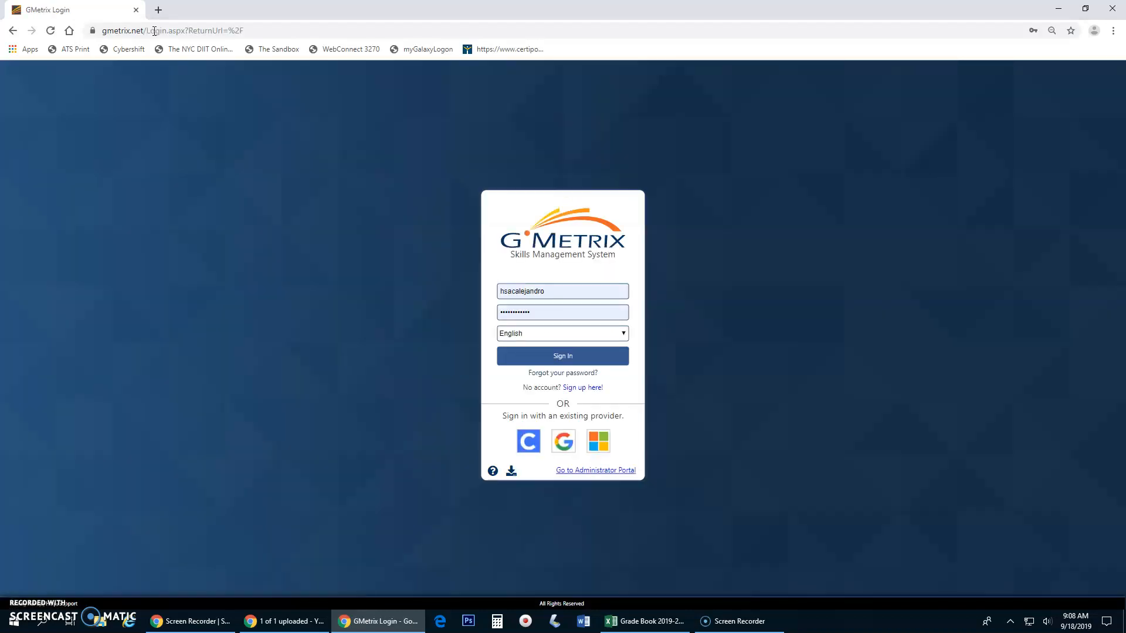
# Sign in to GMetrix with the saved account and save the password in the browser
pyautogui.click(562, 291)
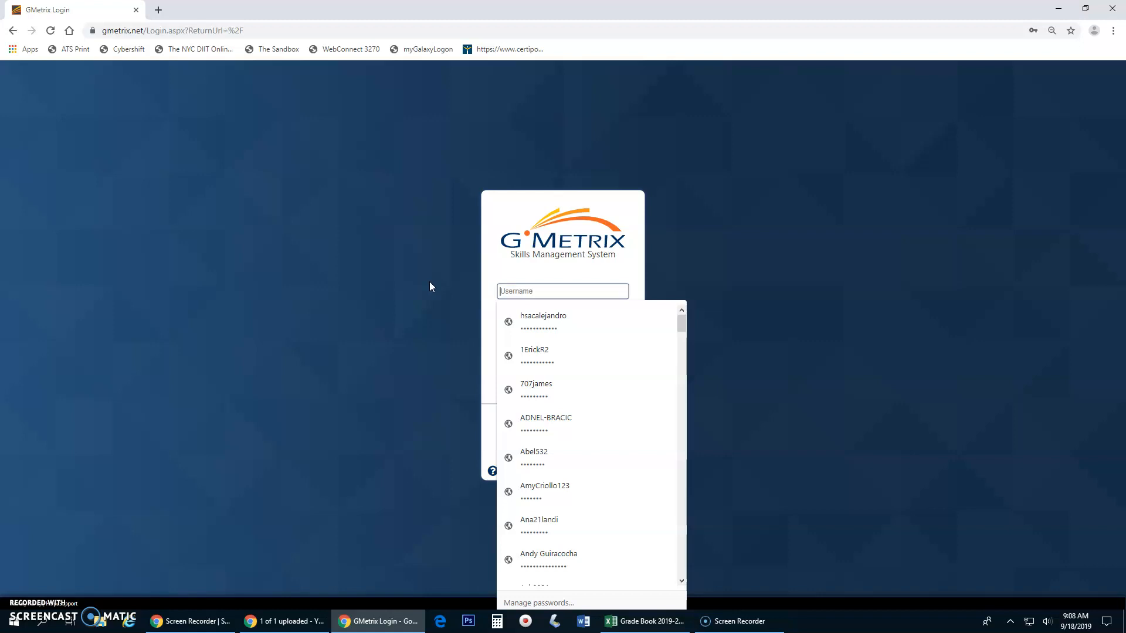
pyautogui.click(543, 319)
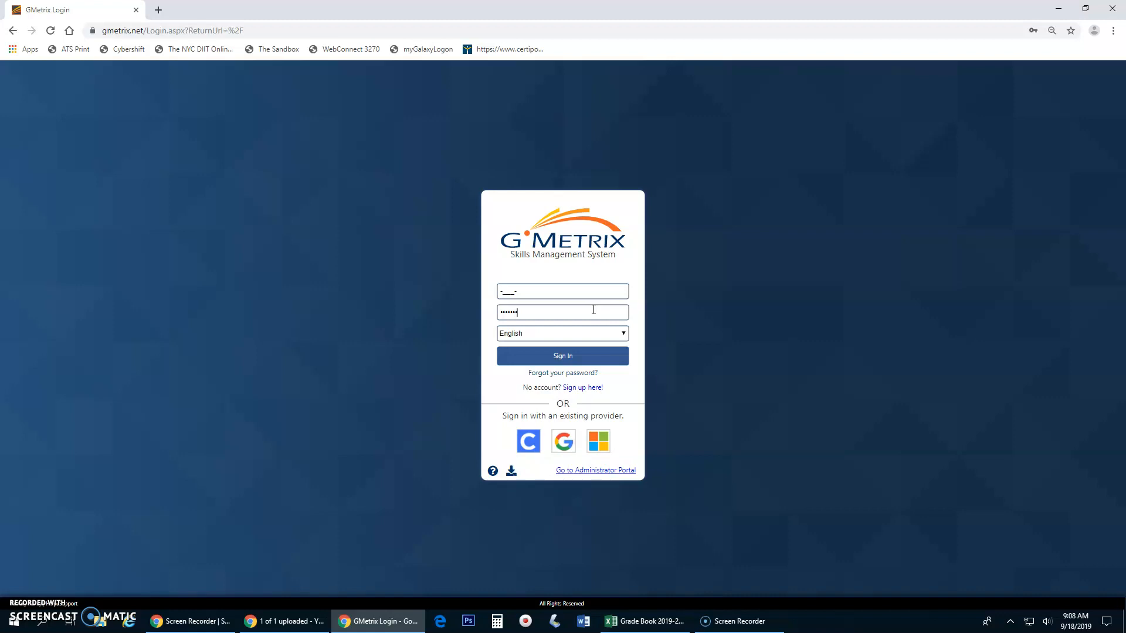
pyautogui.click(561, 356)
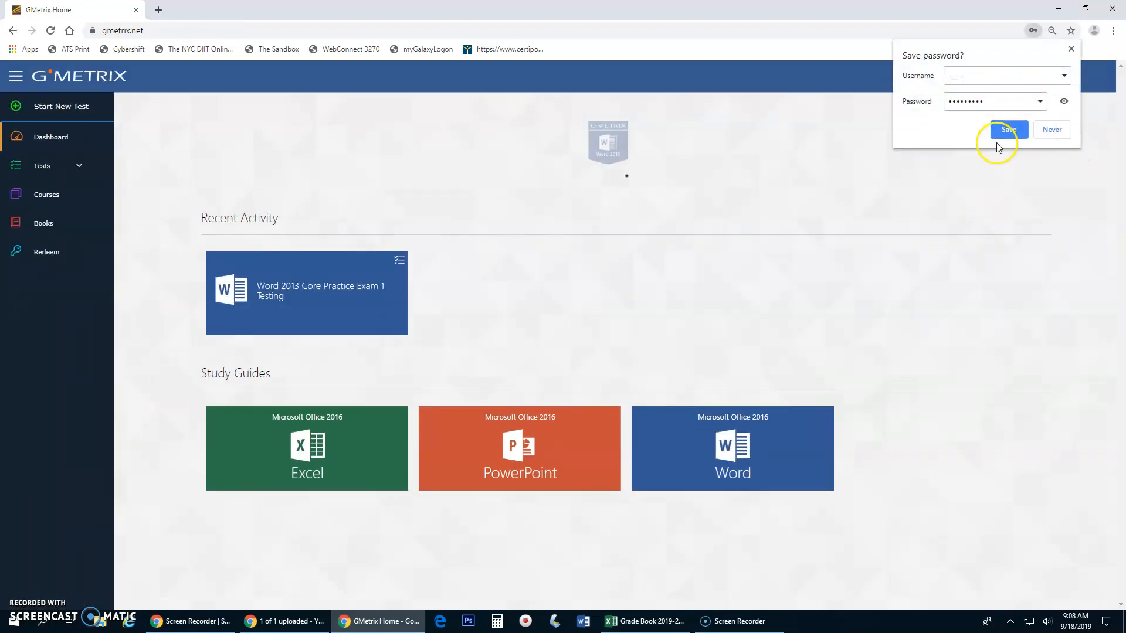
pyautogui.click(1007, 130)
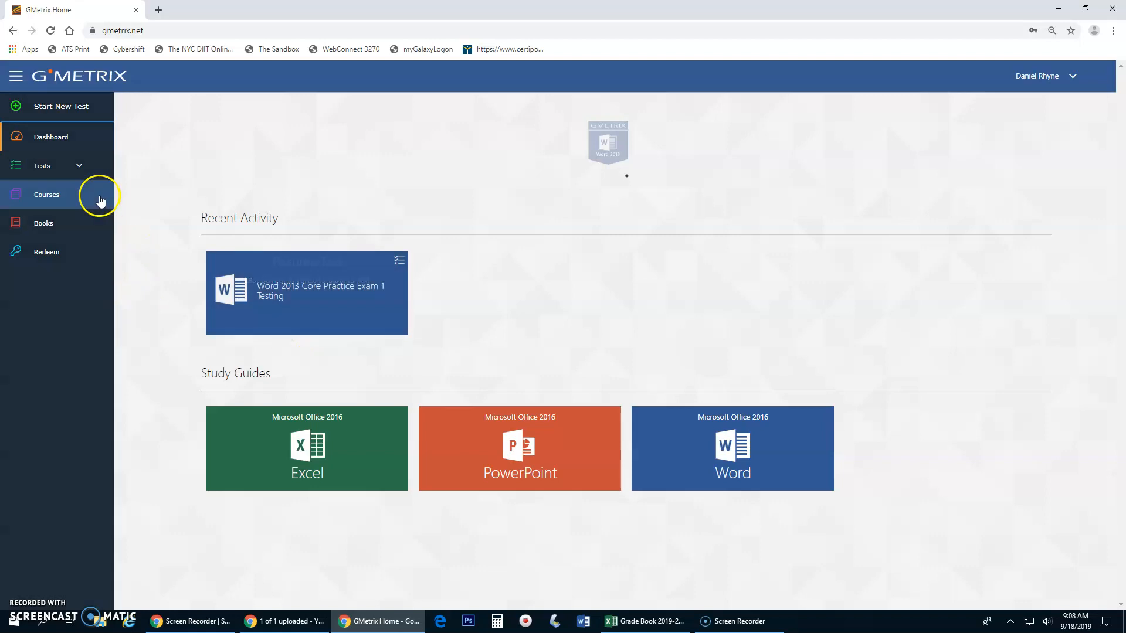
# Show the completed tests list to reach the Word 2013 Core Practice Exam 1 results
pyautogui.click(43, 165)
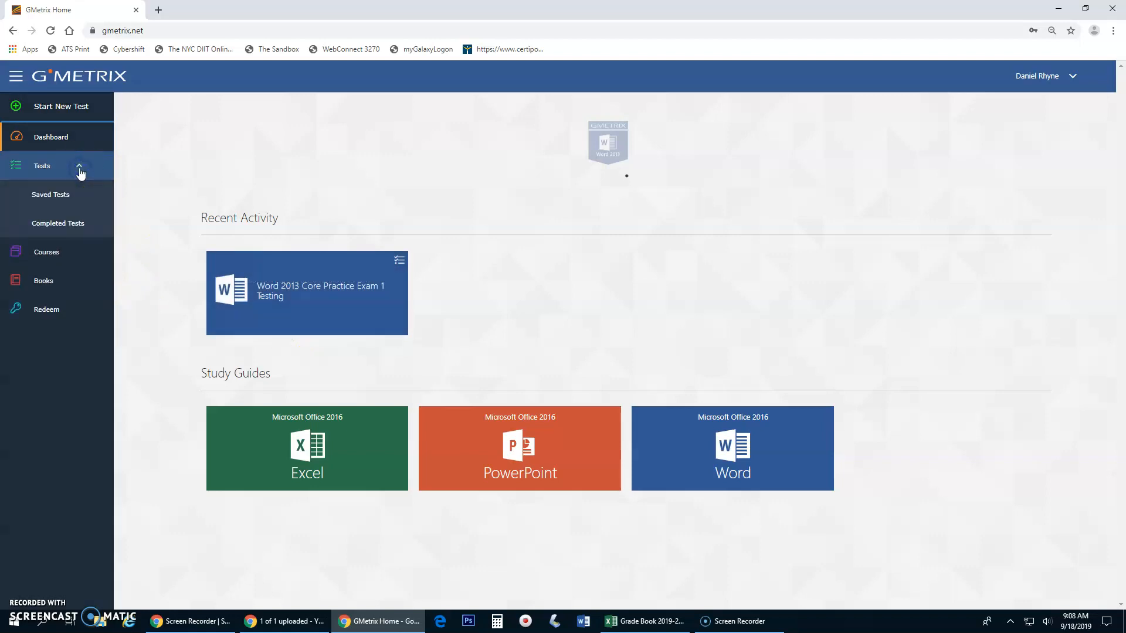
pyautogui.click(57, 223)
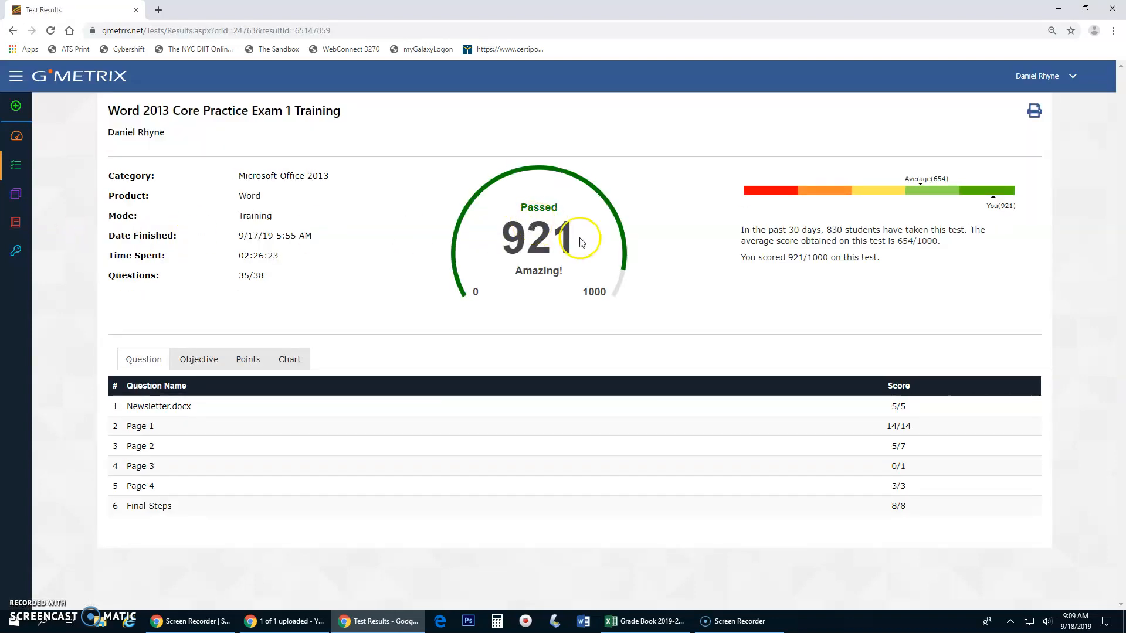
pyautogui.moveTo(140, 440)
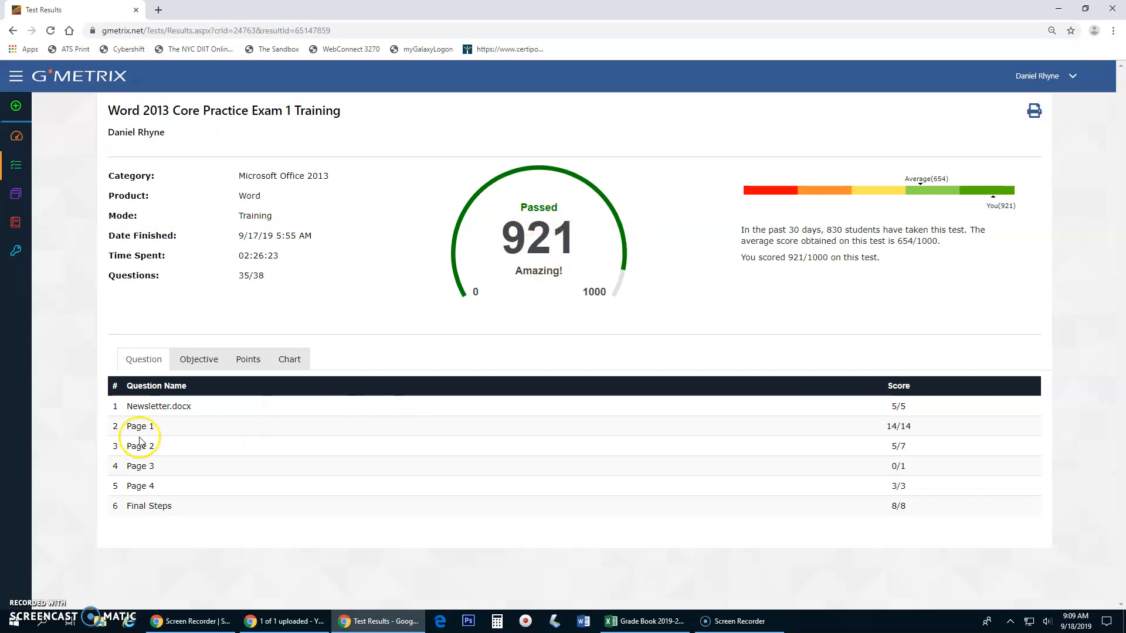
# View the results by objective, then the Points list marking each task Yes or No
pyautogui.click(198, 359)
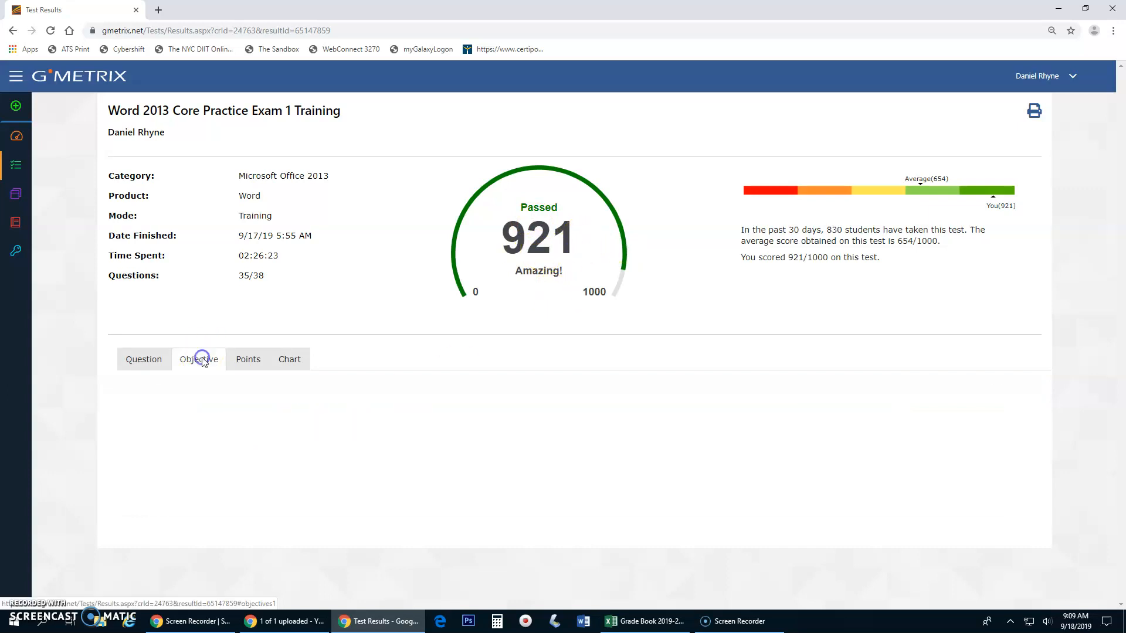
pyautogui.click(200, 359)
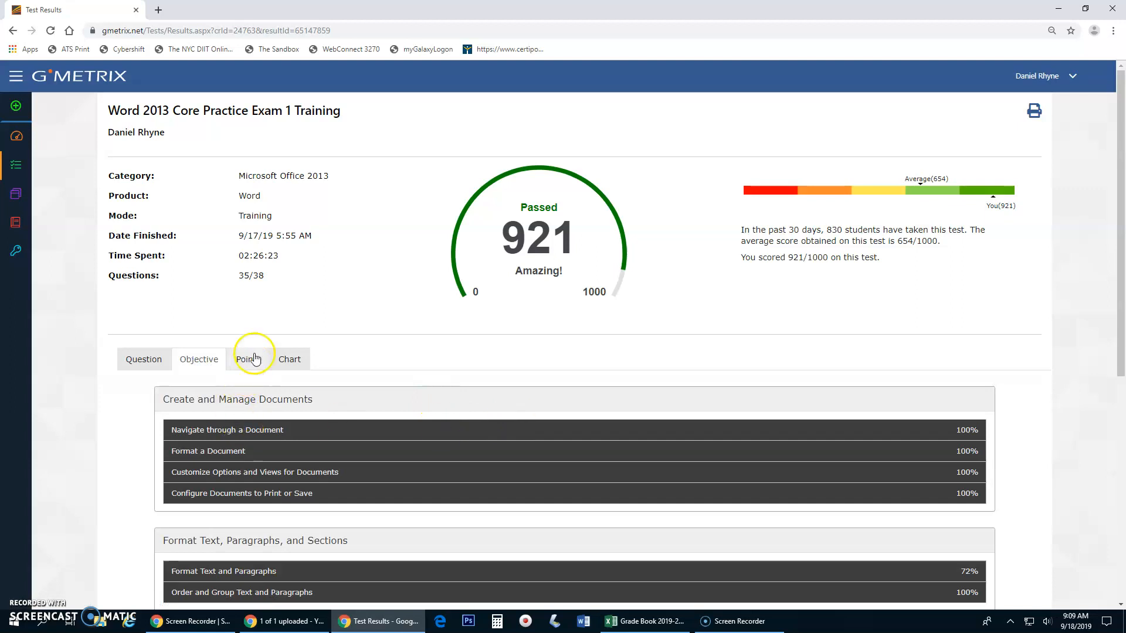
pyautogui.click(247, 359)
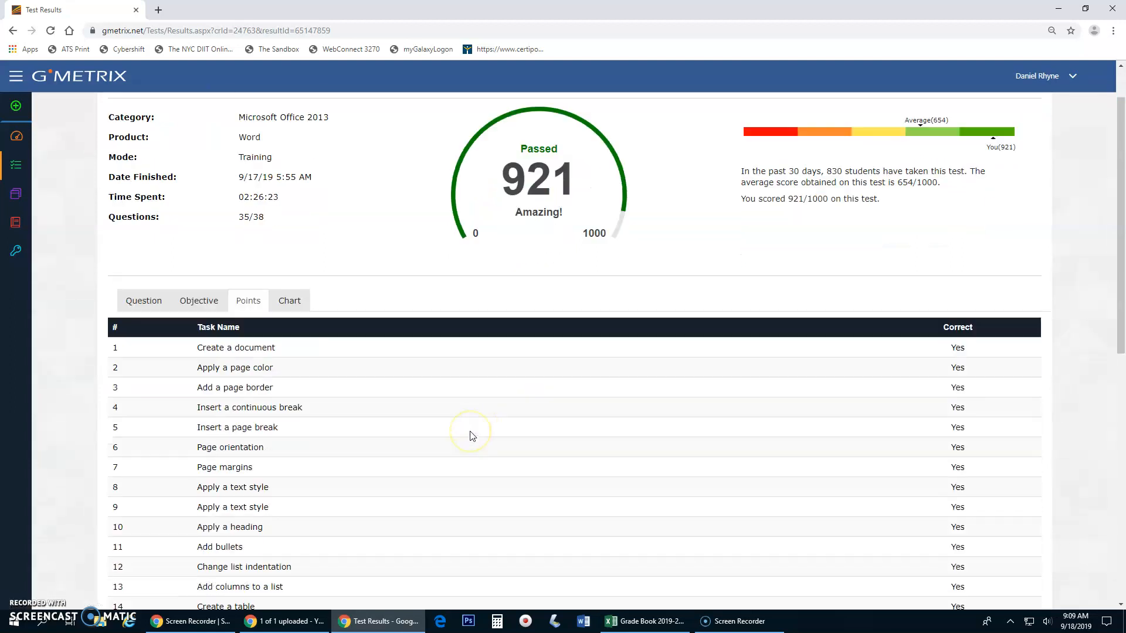
pyautogui.moveTo(248, 359)
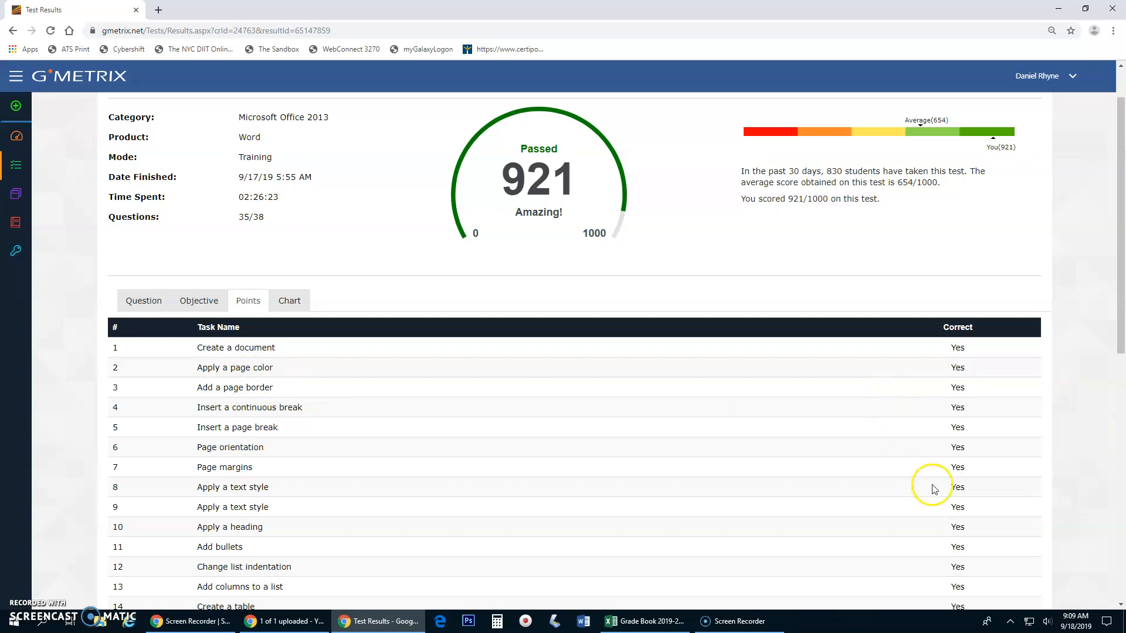
# Find the missed task 'Apply height and width to an image' and copy its name
pyautogui.scroll(-3)
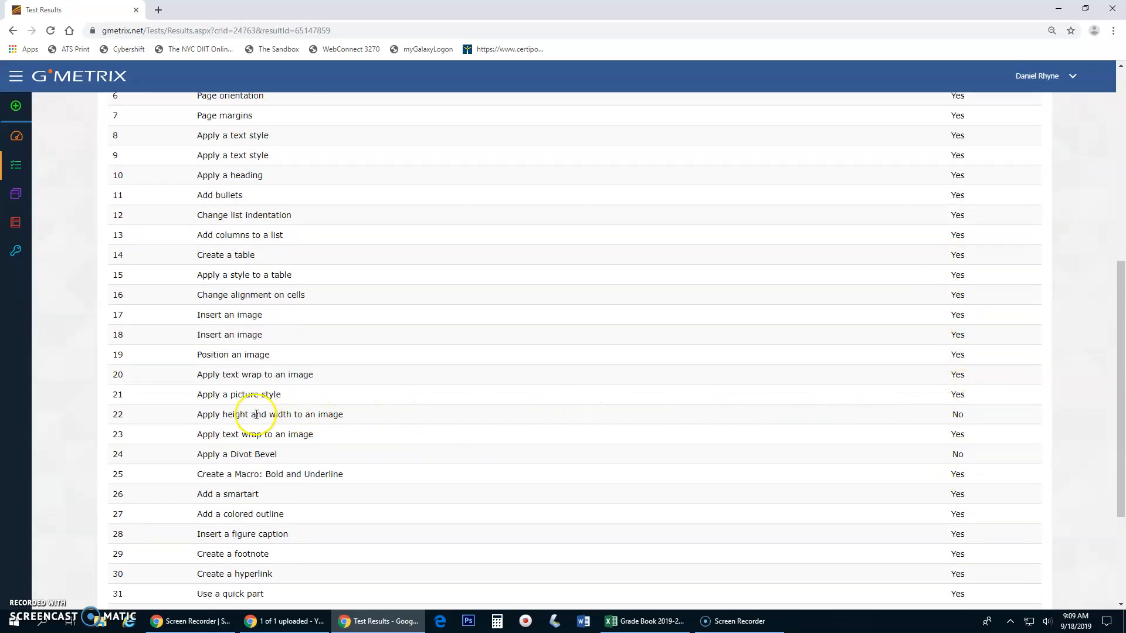
pyautogui.doubleClick(269, 414)
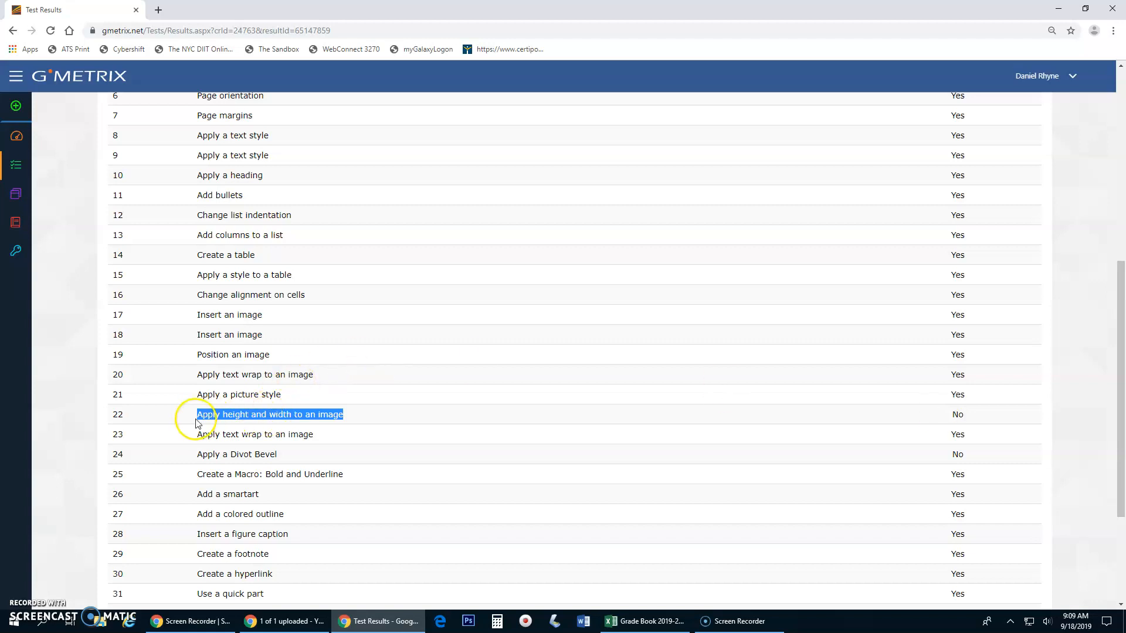
pyautogui.moveTo(359, 419)
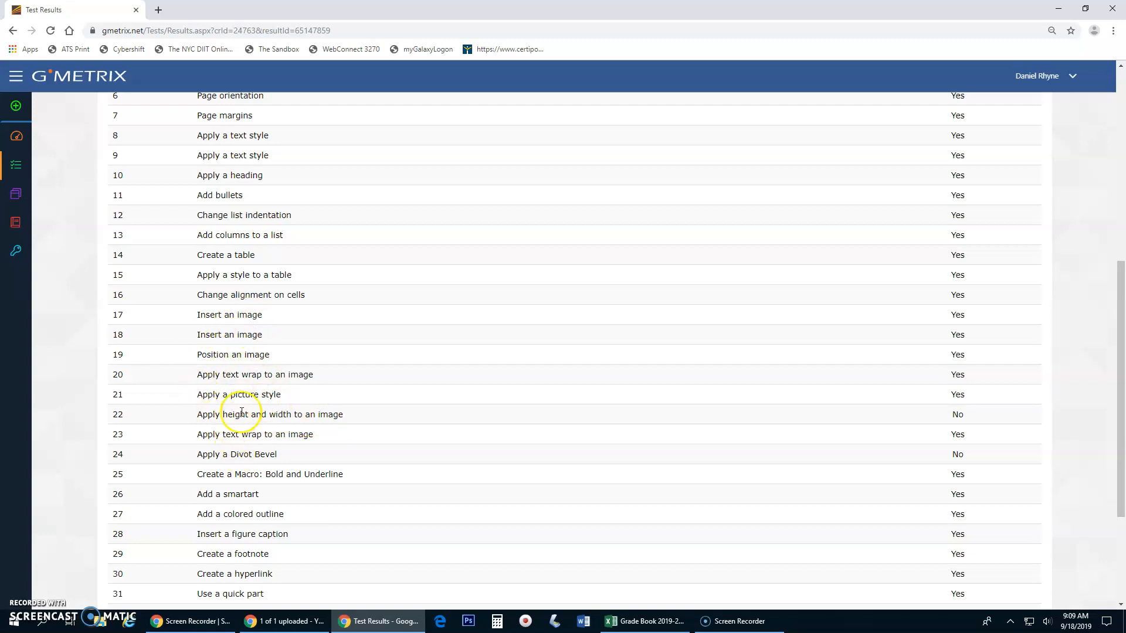
pyautogui.moveTo(341, 417)
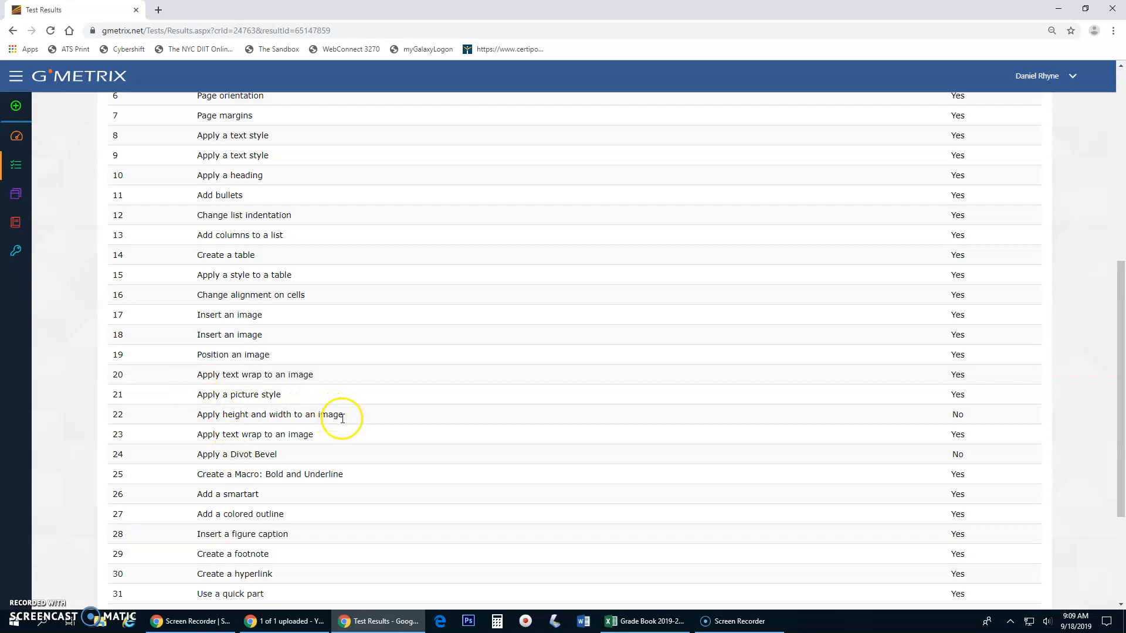
pyautogui.doubleClick(328, 414)
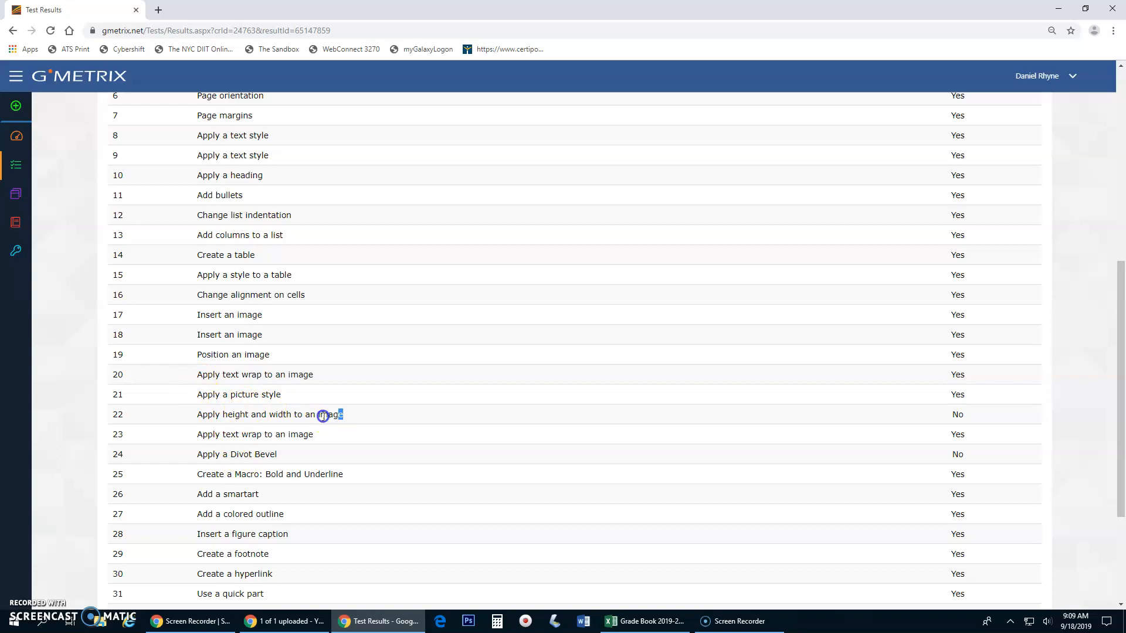
pyautogui.rightClick(223, 414)
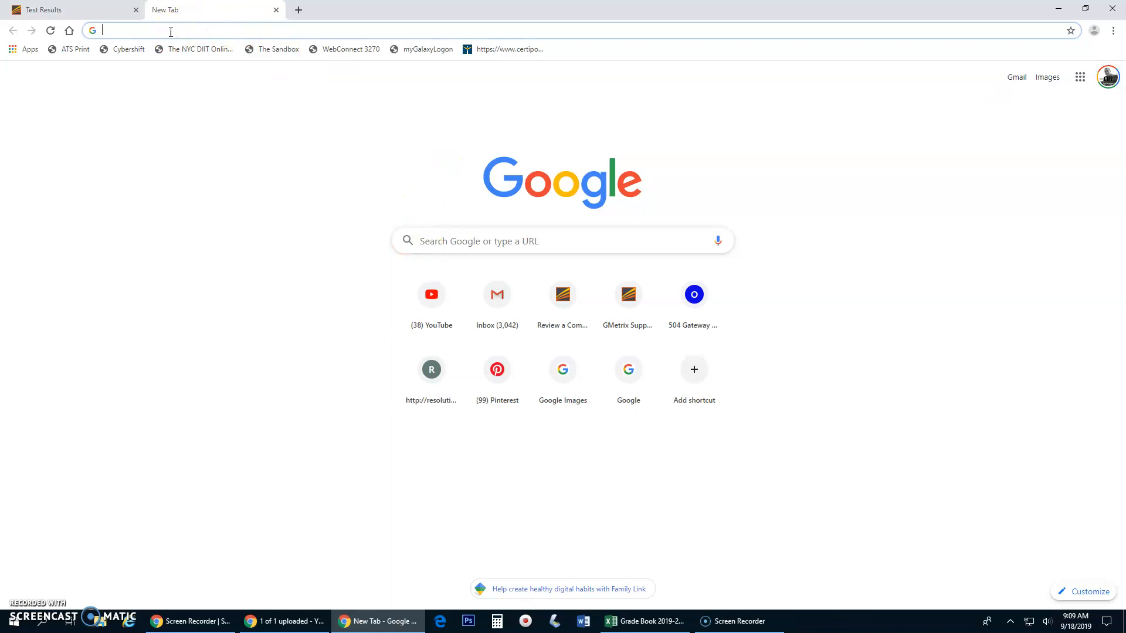
# Go to support.office.com and search help, ending up with results for 'apply a theme'
pyautogui.write('summitive')
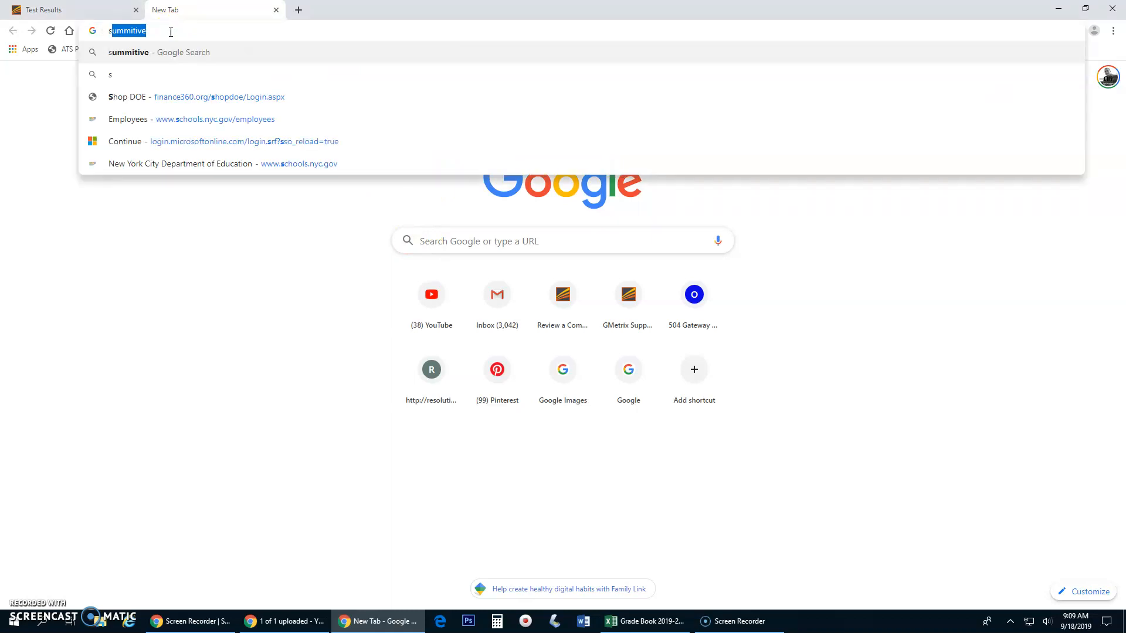
pyautogui.write('support.o')
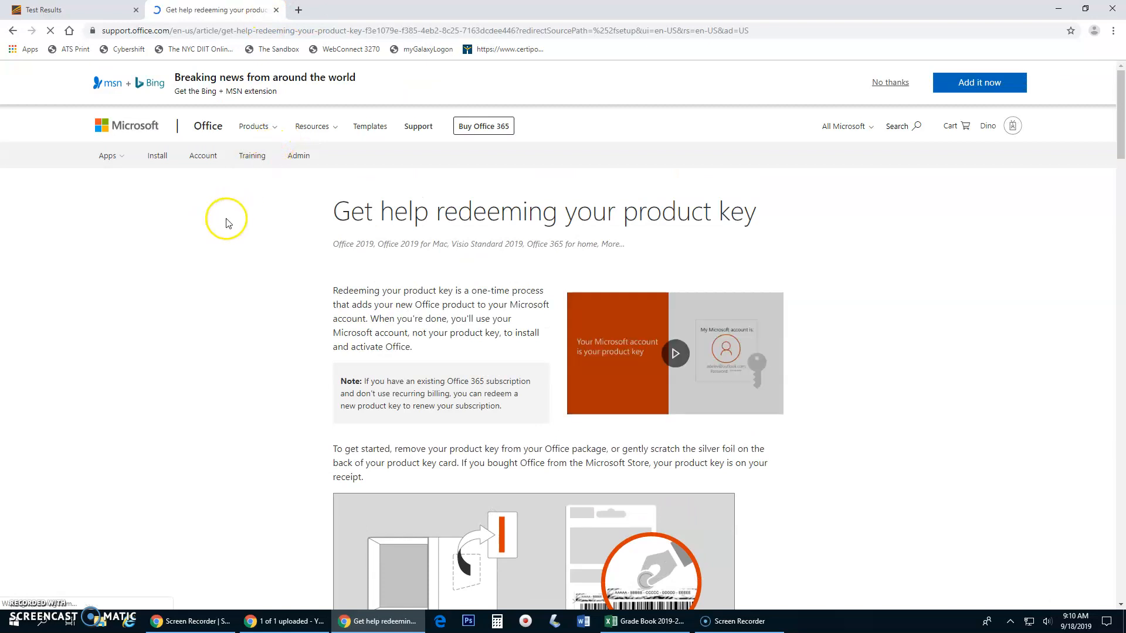
pyautogui.moveTo(152, 190)
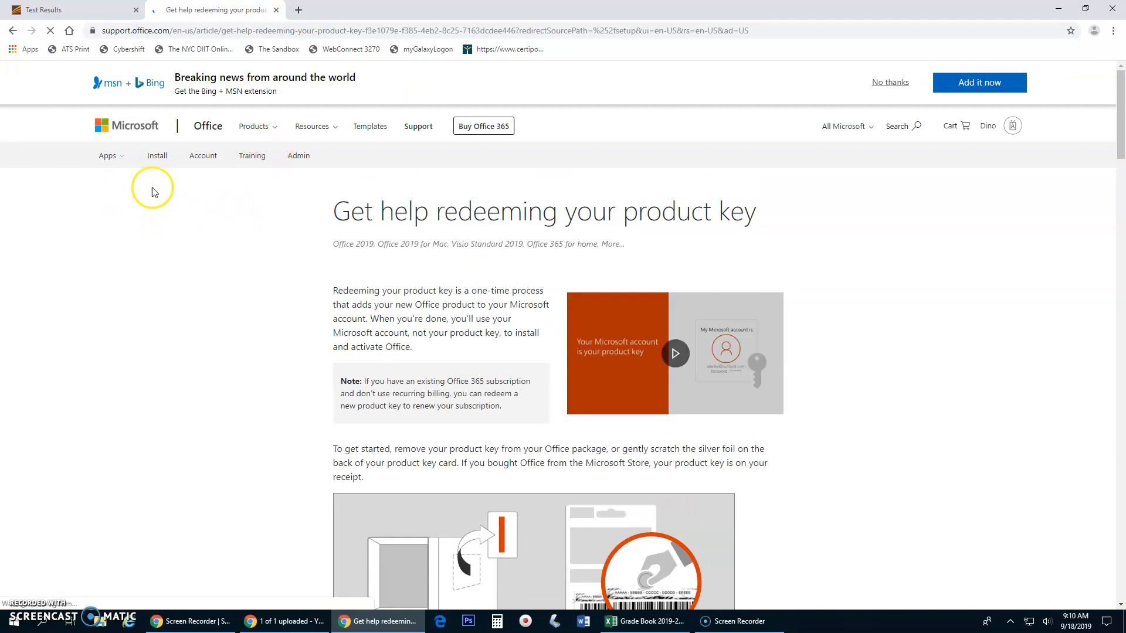
pyautogui.moveTo(331, 78)
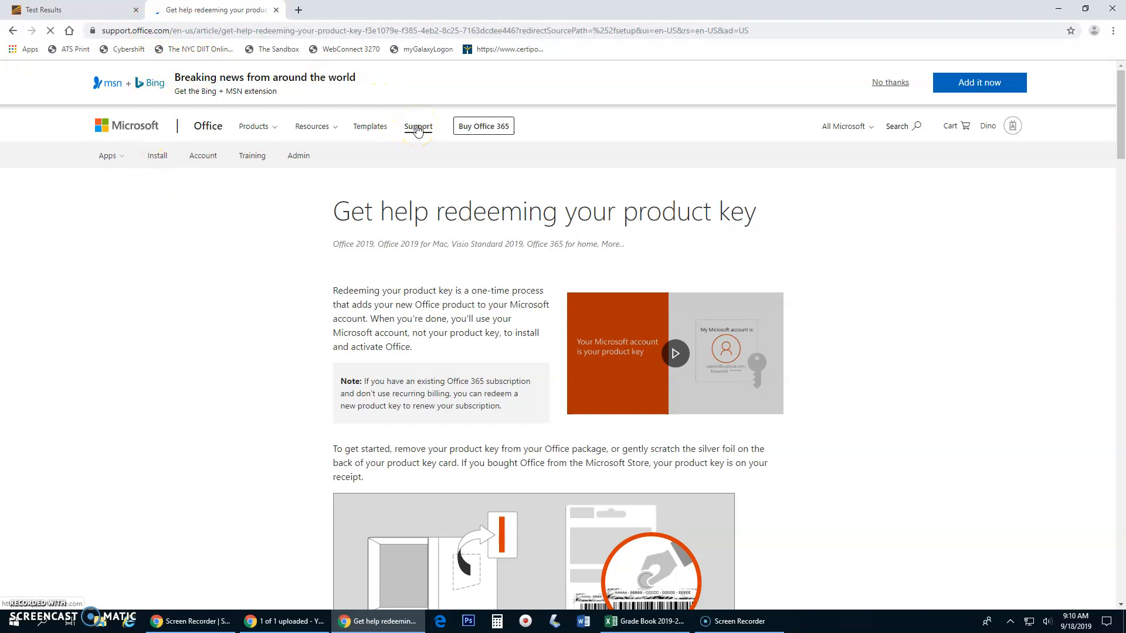
pyautogui.click(896, 126)
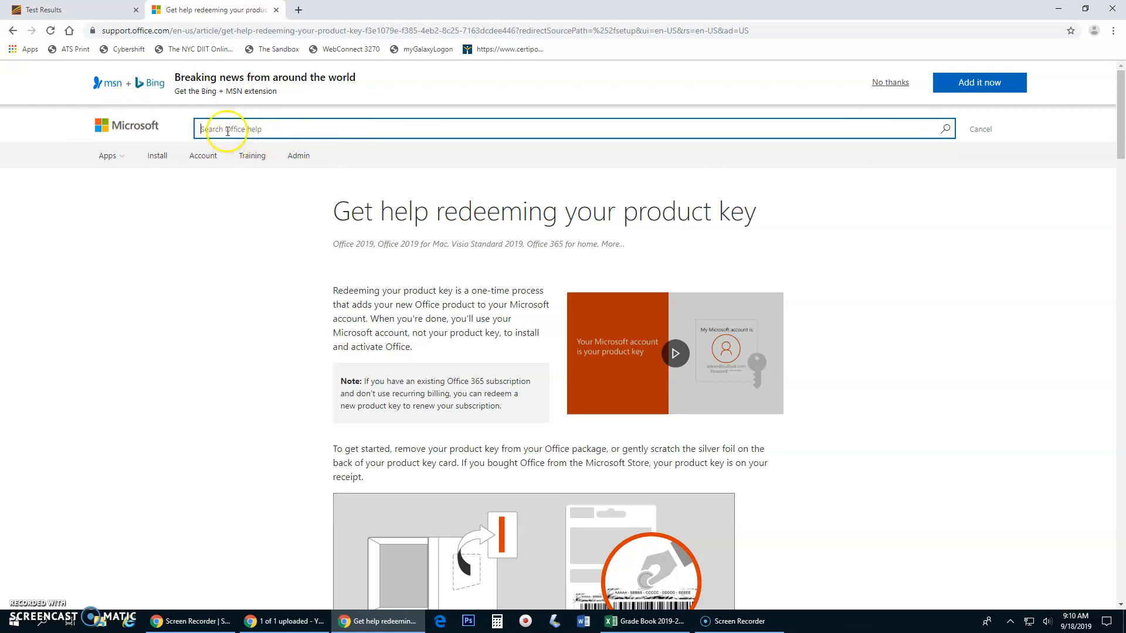
pyautogui.write('Apply height and width to an image')
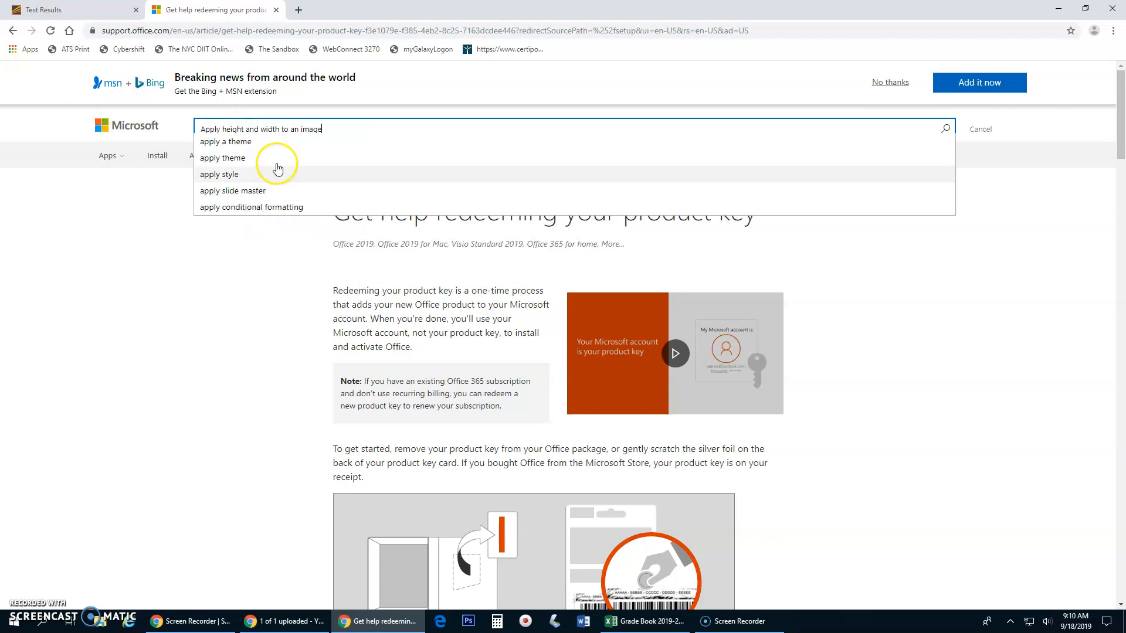
pyautogui.click(225, 142)
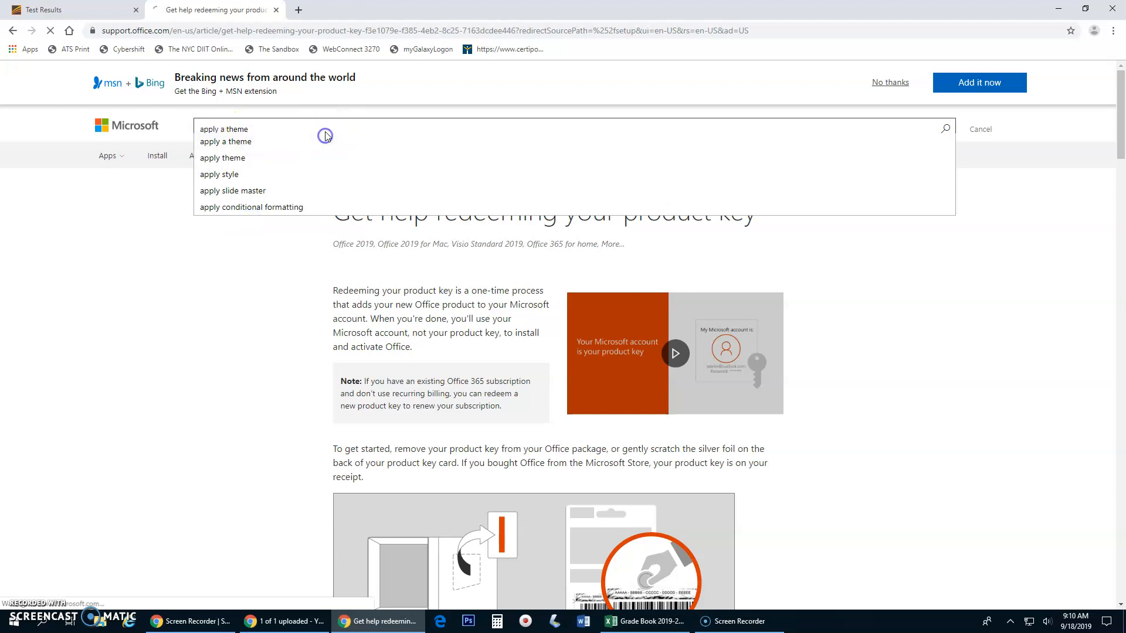
pyautogui.click(225, 142)
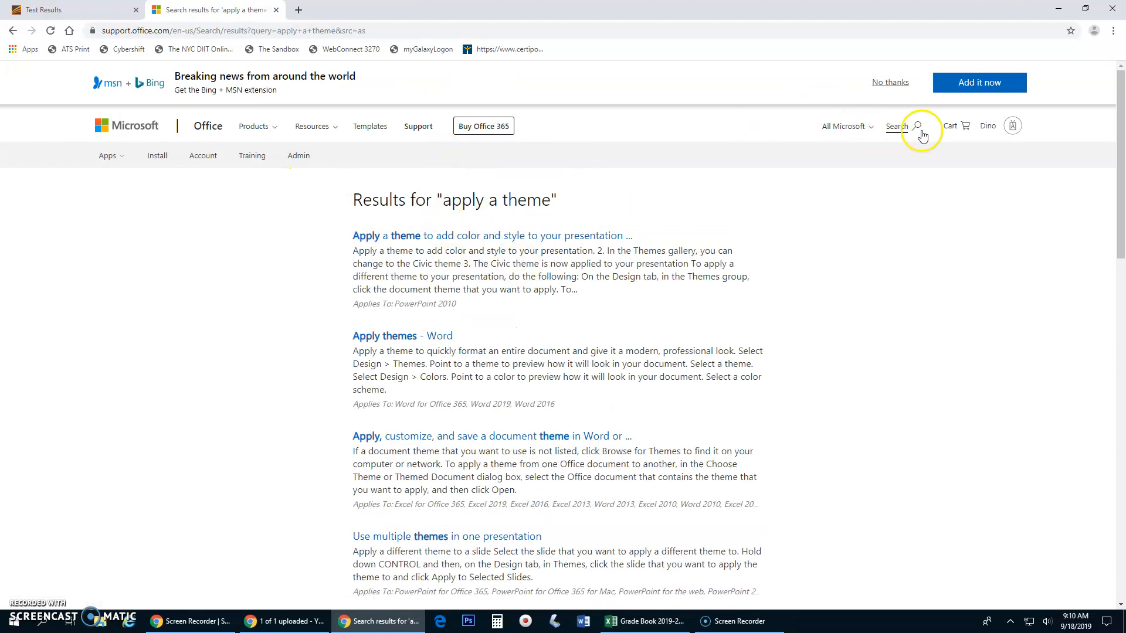
# Search Office Support for 'Apply height and width to an image Word 2013'
pyautogui.click(918, 127)
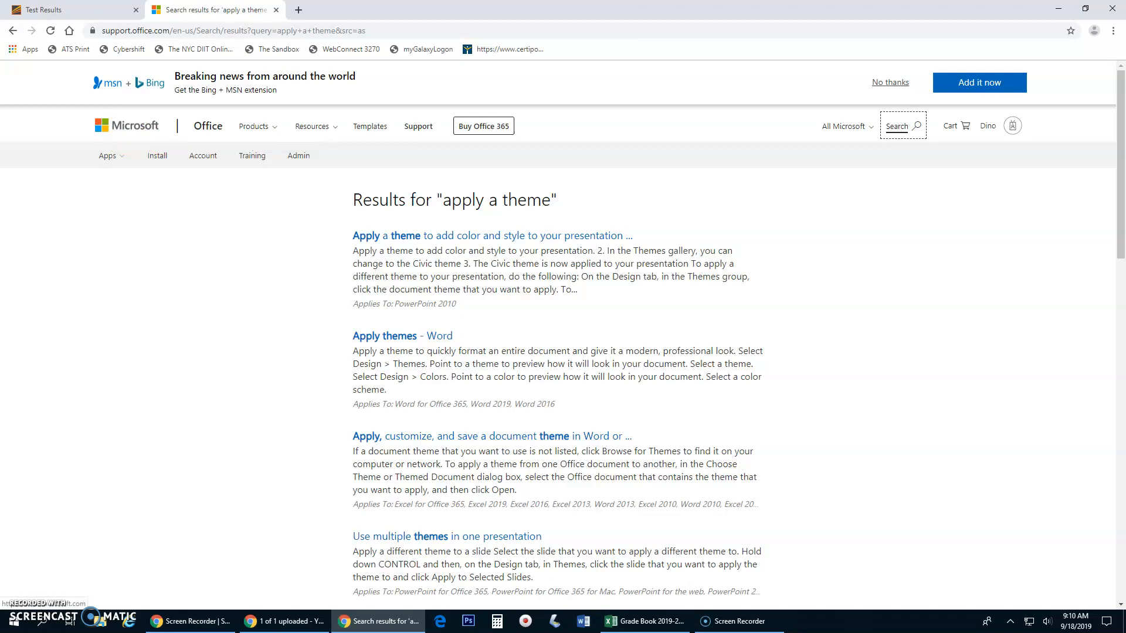
pyautogui.click(903, 126)
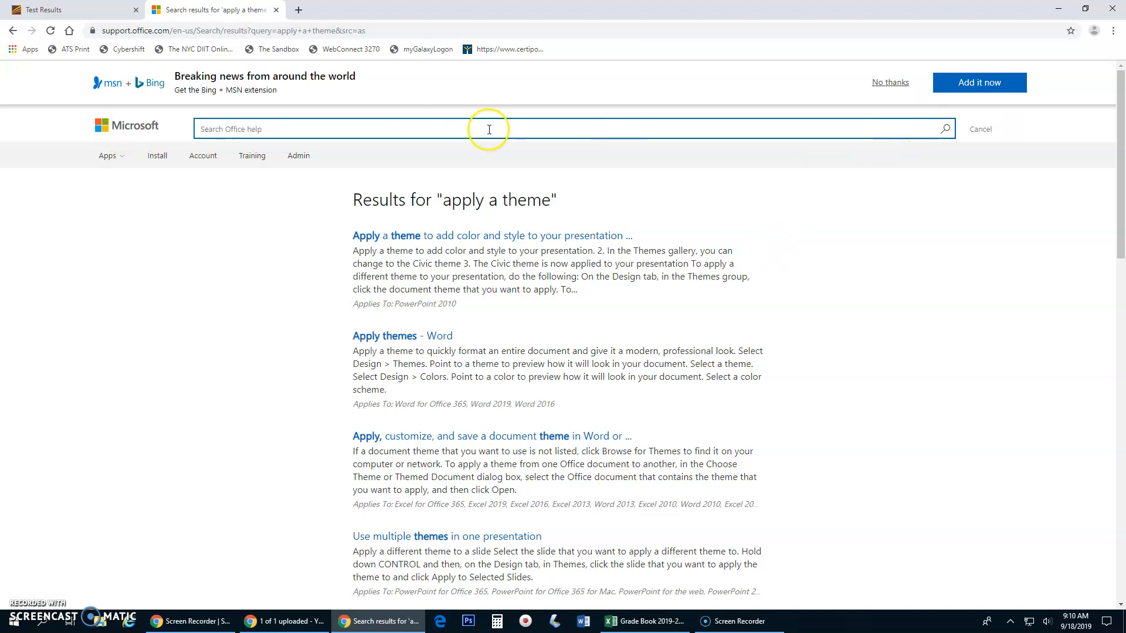
pyautogui.write('Apply height and width to an image')
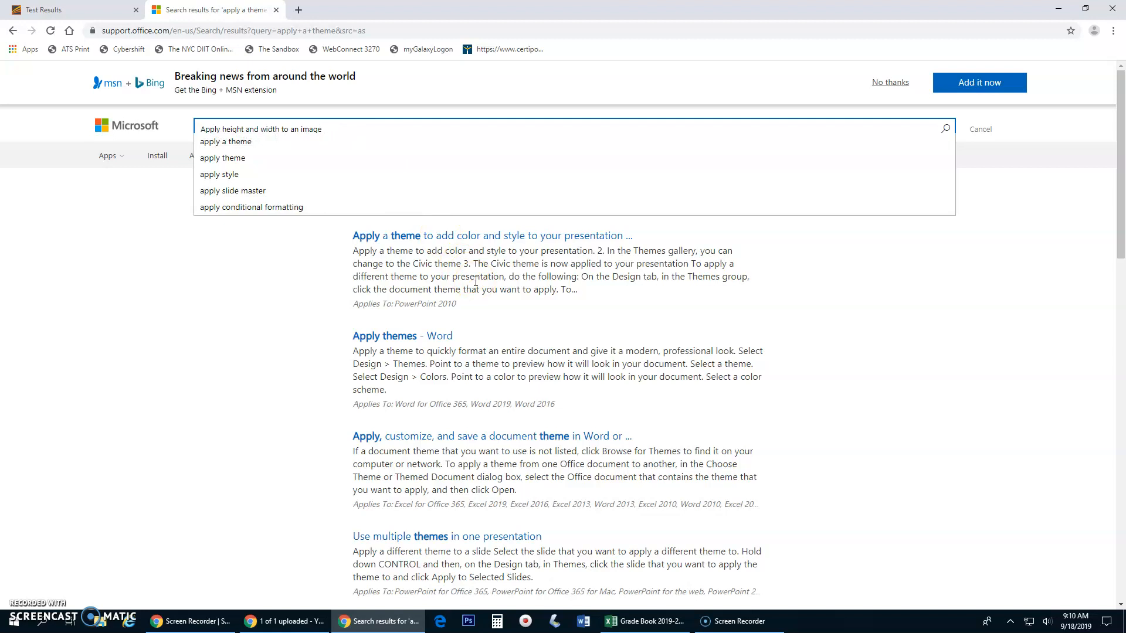
pyautogui.write('Wor')
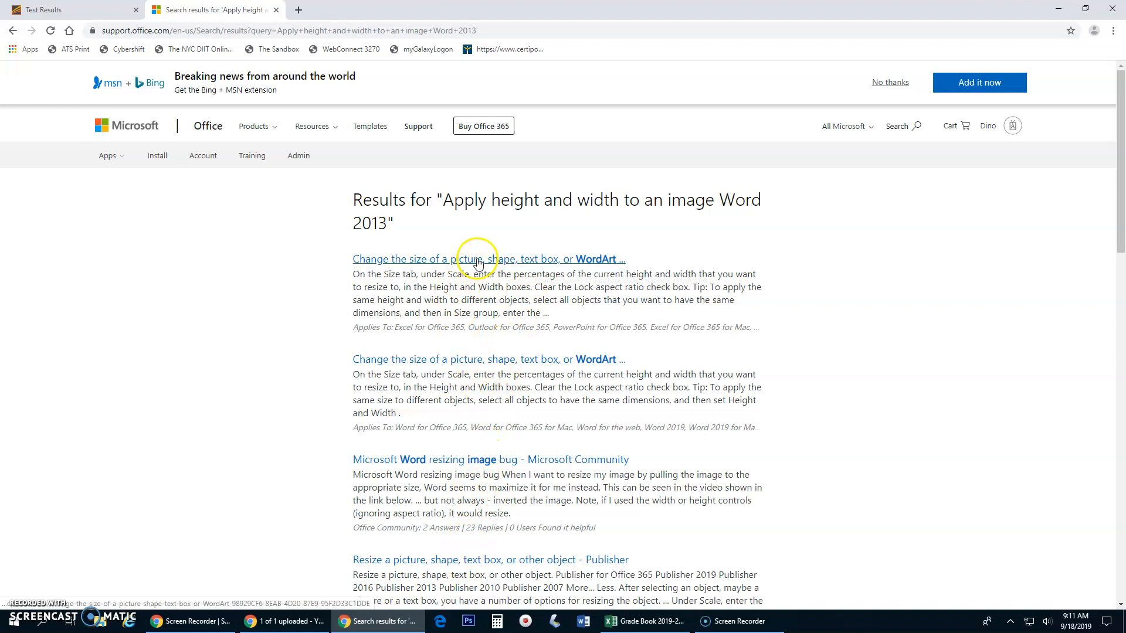
pyautogui.click(467, 259)
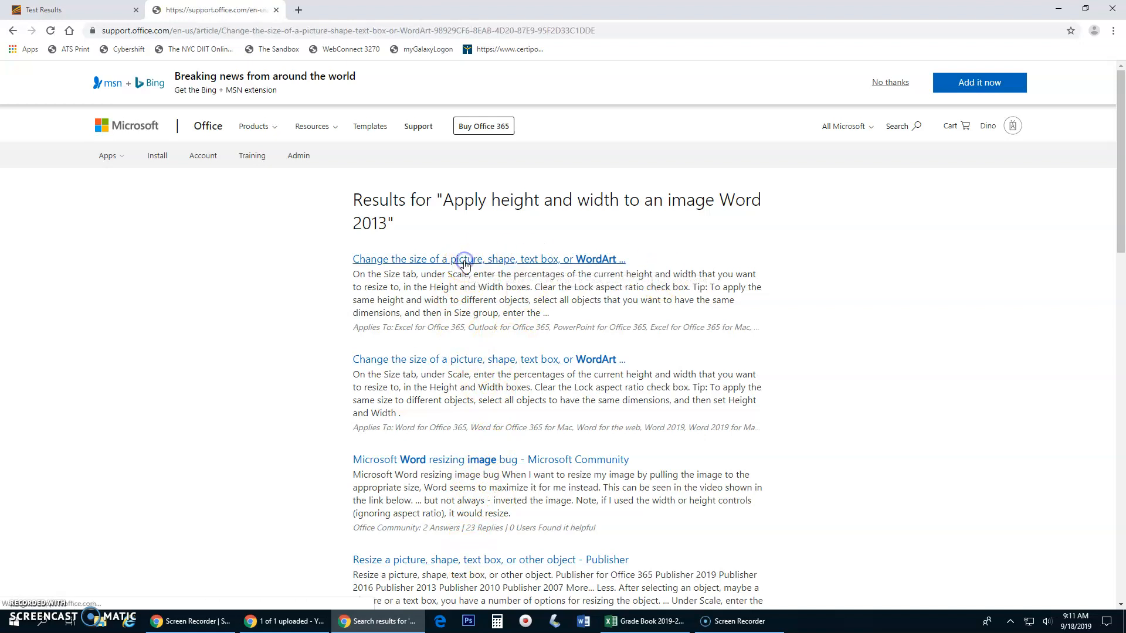
pyautogui.click(488, 258)
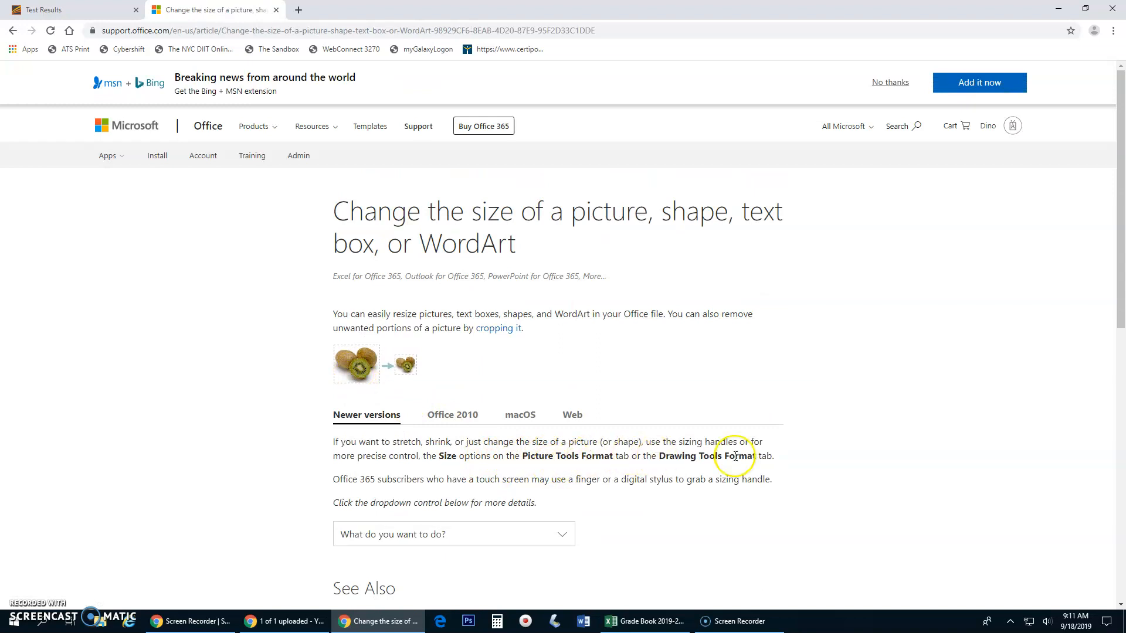
pyautogui.scroll(-3)
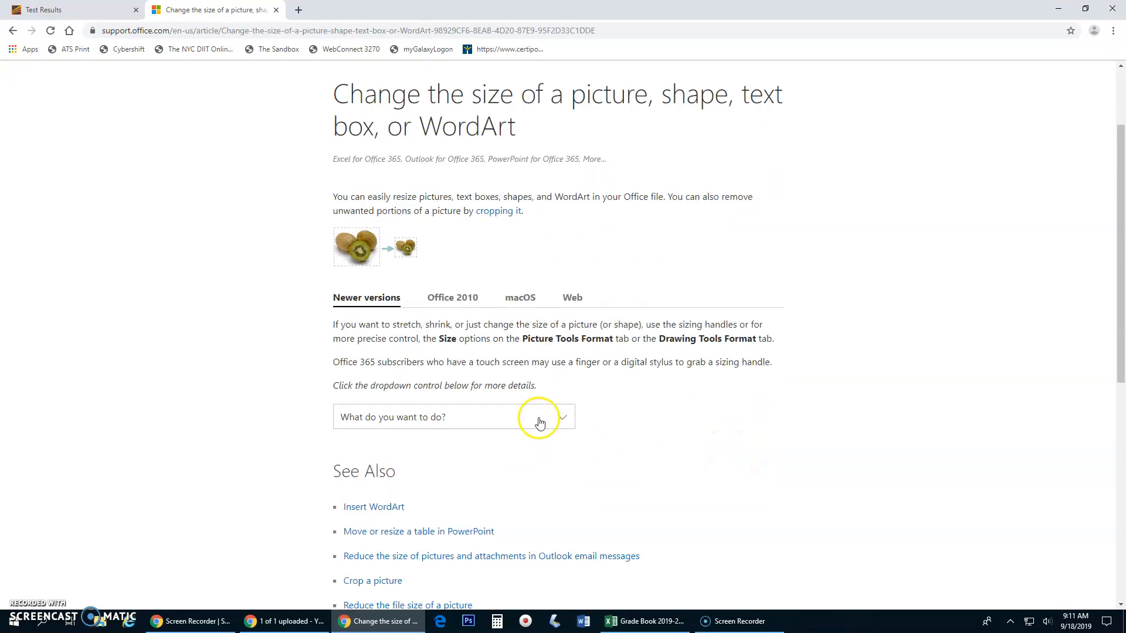
pyautogui.click(562, 418)
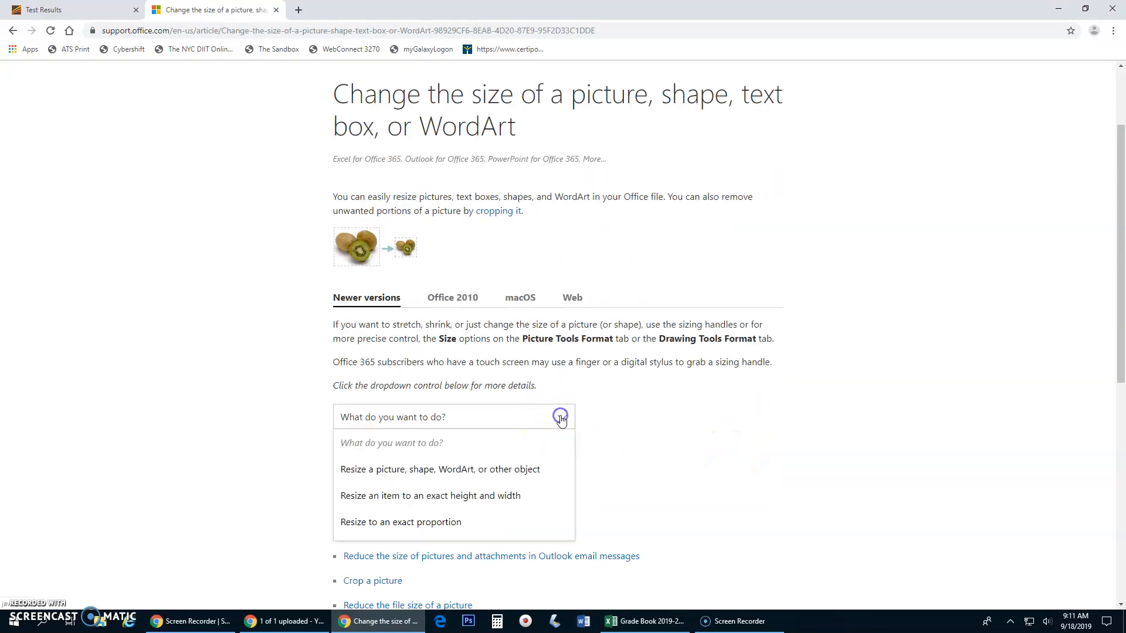
pyautogui.moveTo(470, 495)
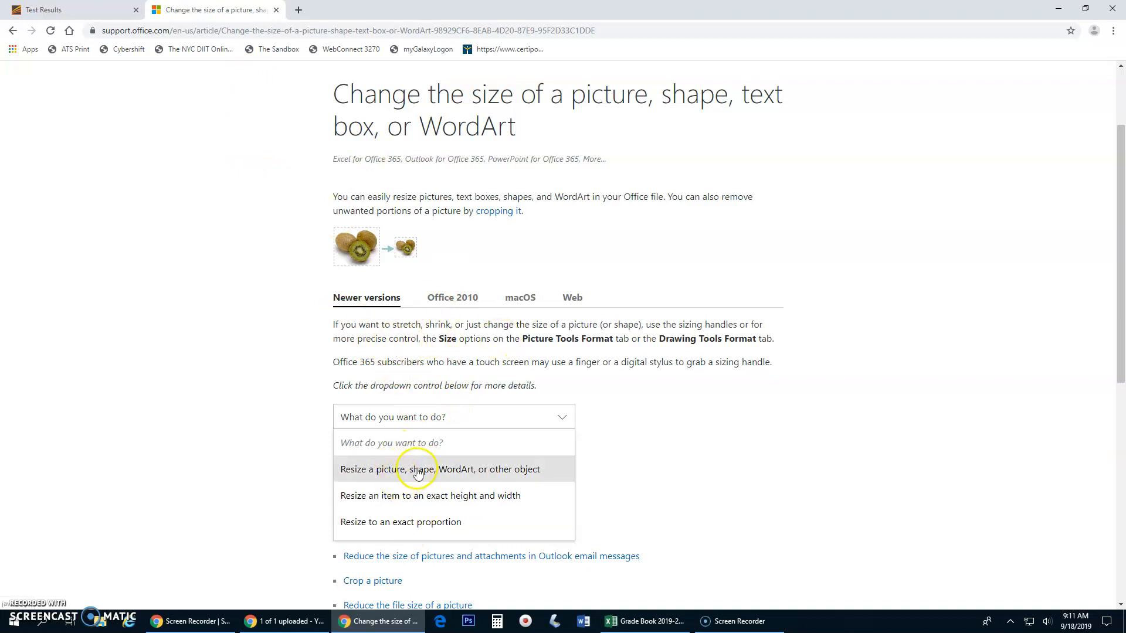
pyautogui.click(441, 469)
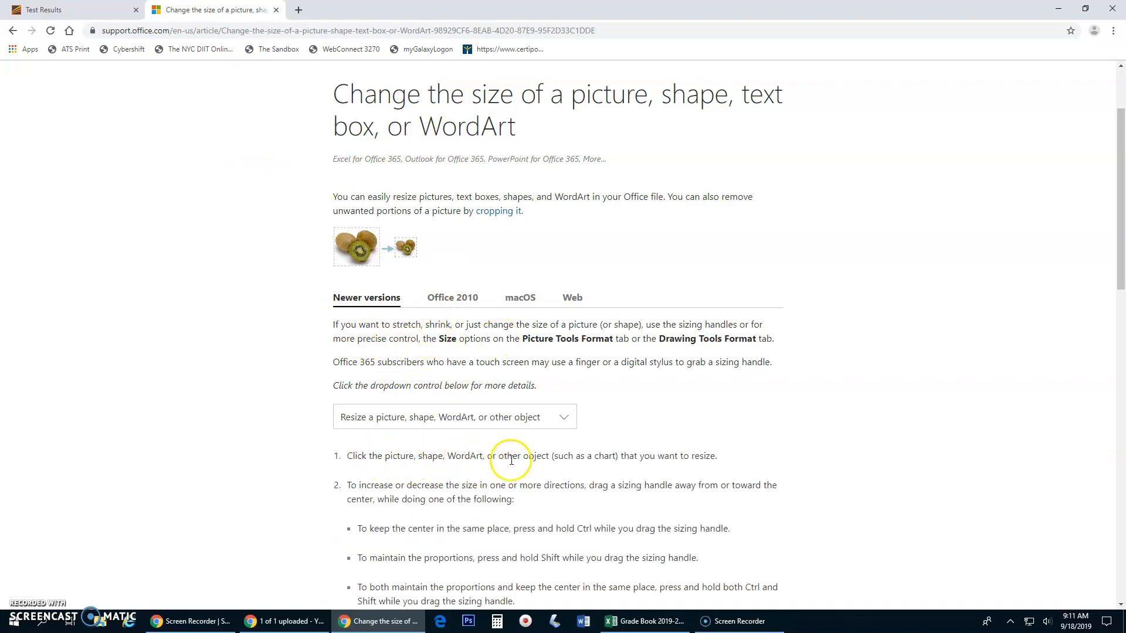
pyautogui.scroll(-3)
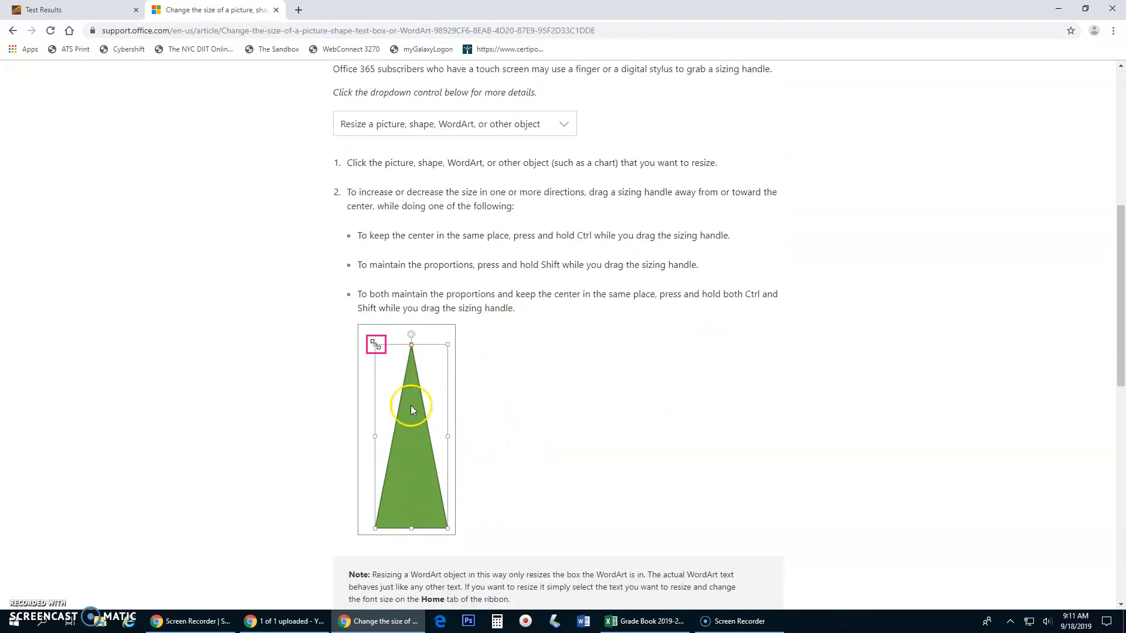
pyautogui.scroll(-3)
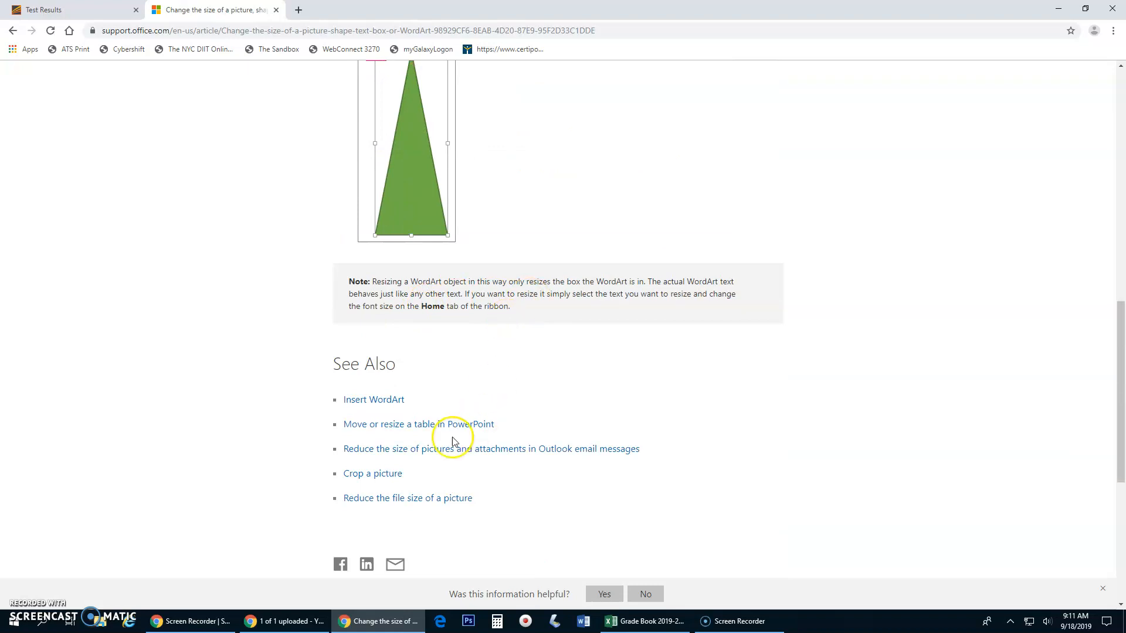
pyautogui.moveTo(532, 309)
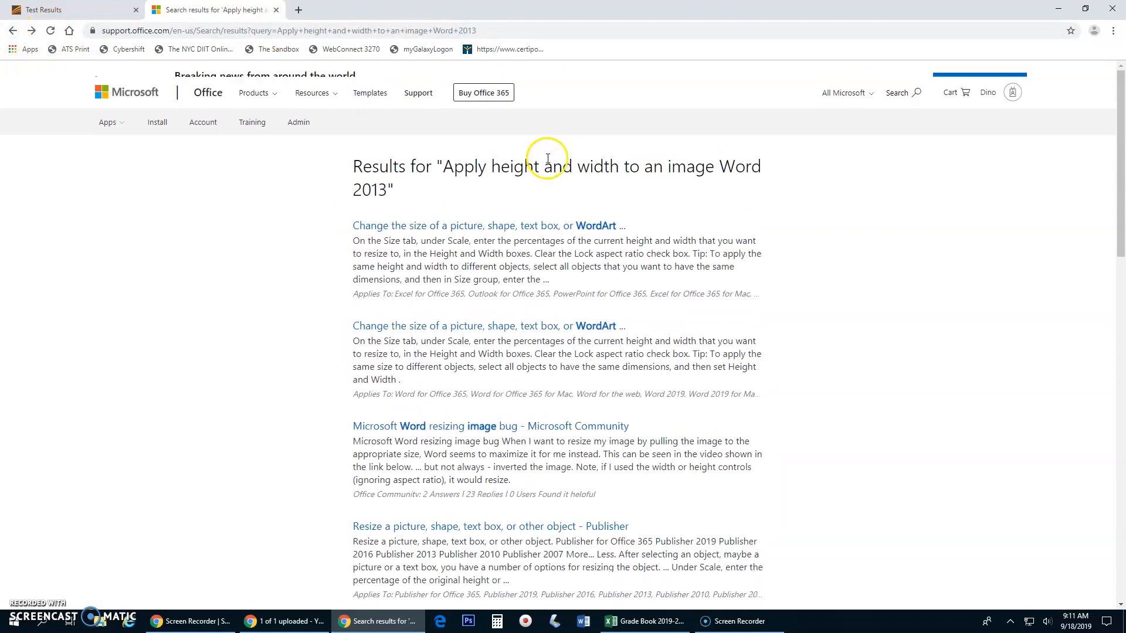
# Pick out the missed 'Apply a Divot Bevel' task in GMetrix and return to Office Support
pyautogui.click(72, 10)
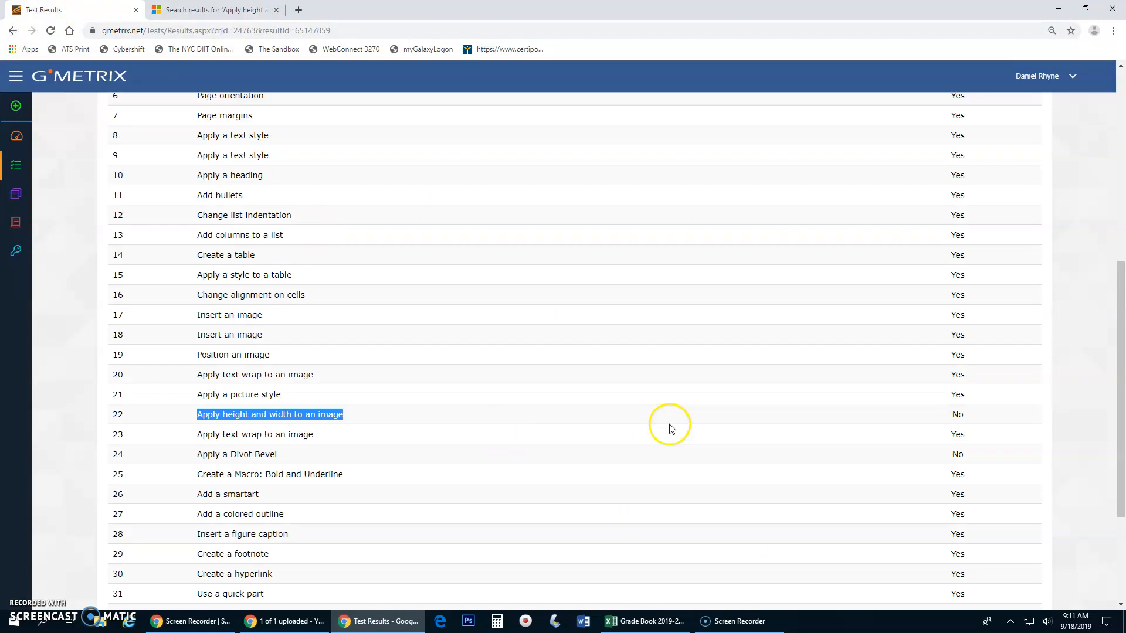
pyautogui.moveTo(241, 456)
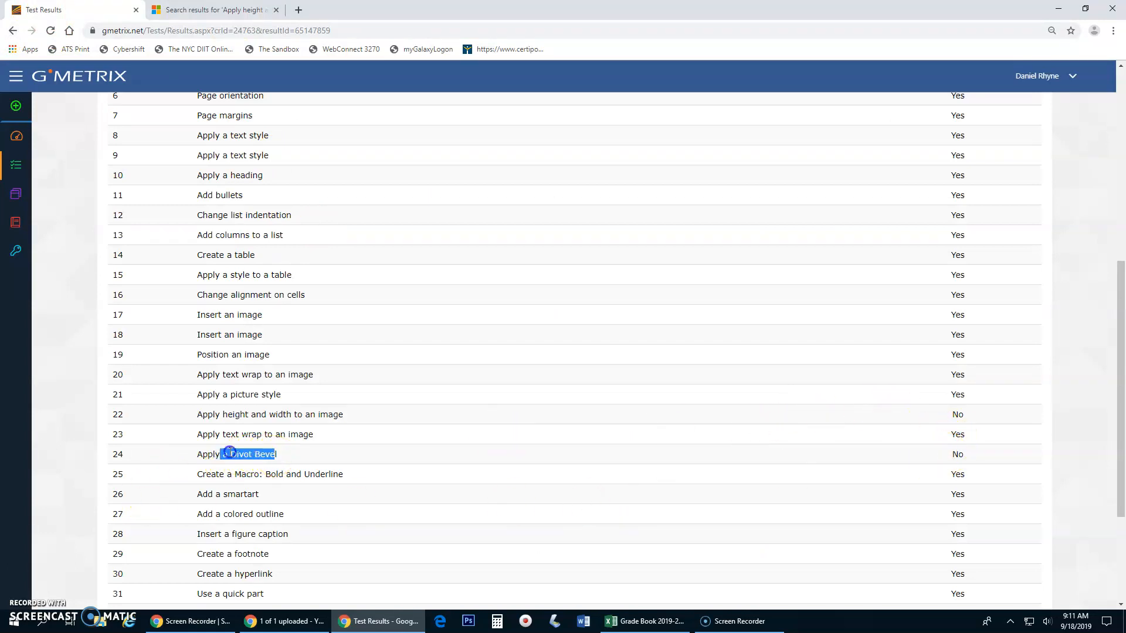
pyautogui.tripleClick(237, 454)
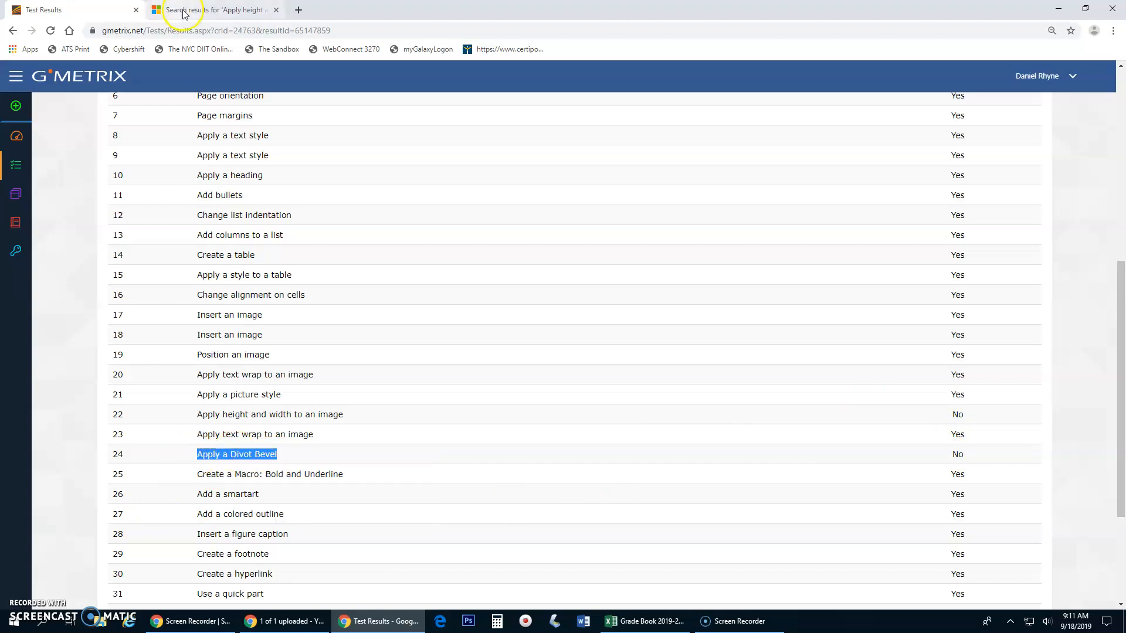
pyautogui.click(216, 10)
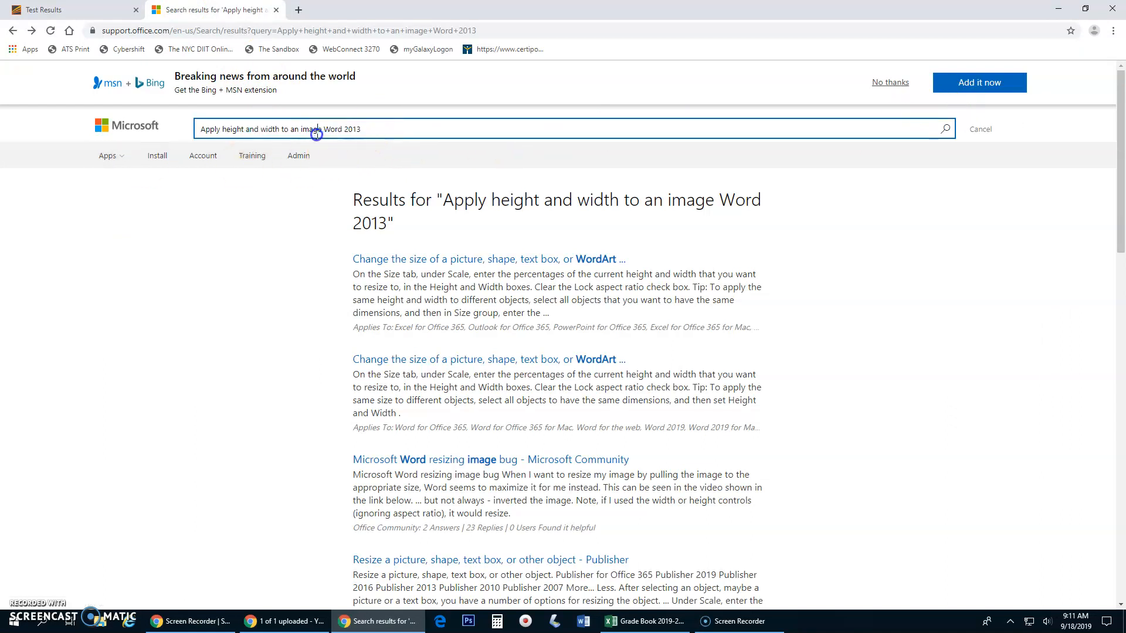
# Search Office Support for 'Apply a Divot Bevel Word 2013'
pyautogui.click(980, 129)
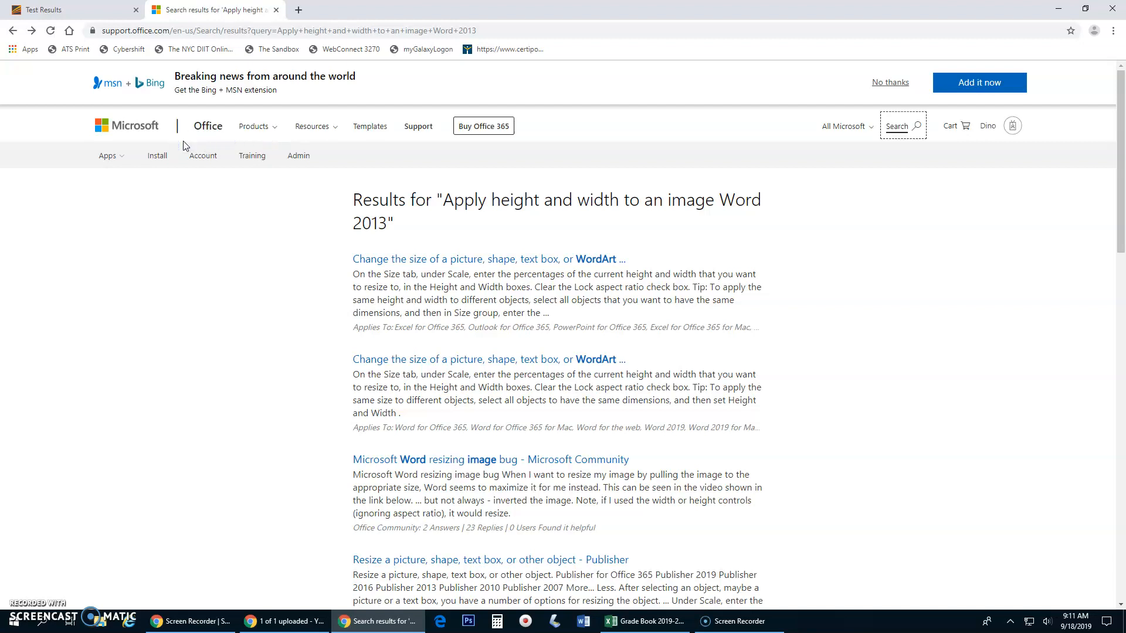
pyautogui.click(903, 125)
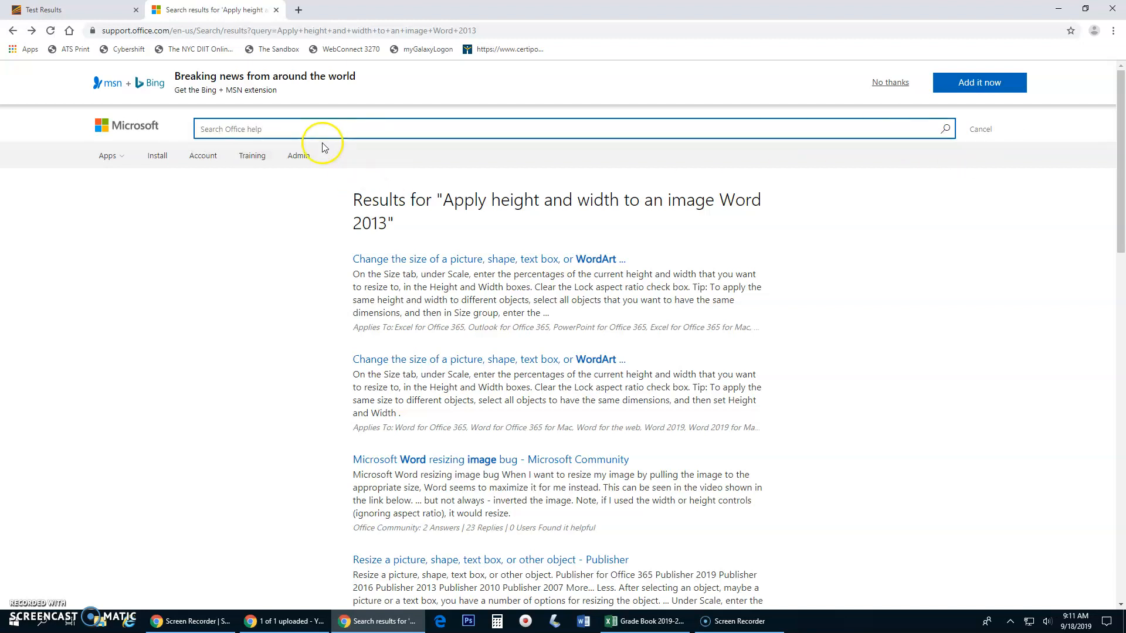
pyautogui.write('Apply a Divot Bevel')
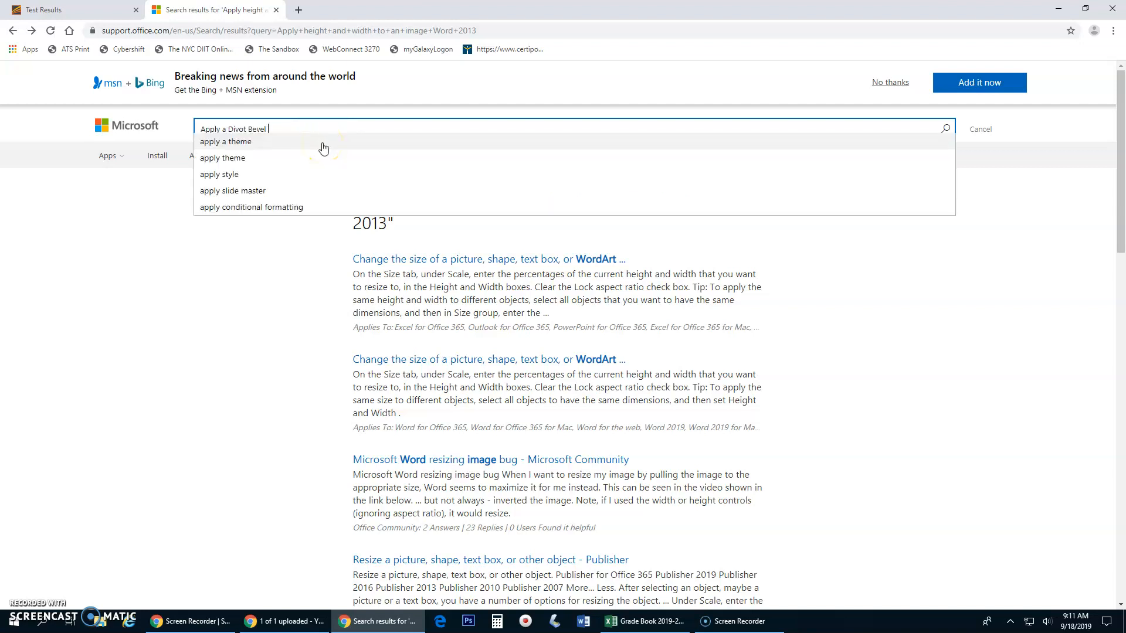
pyautogui.write('Word')
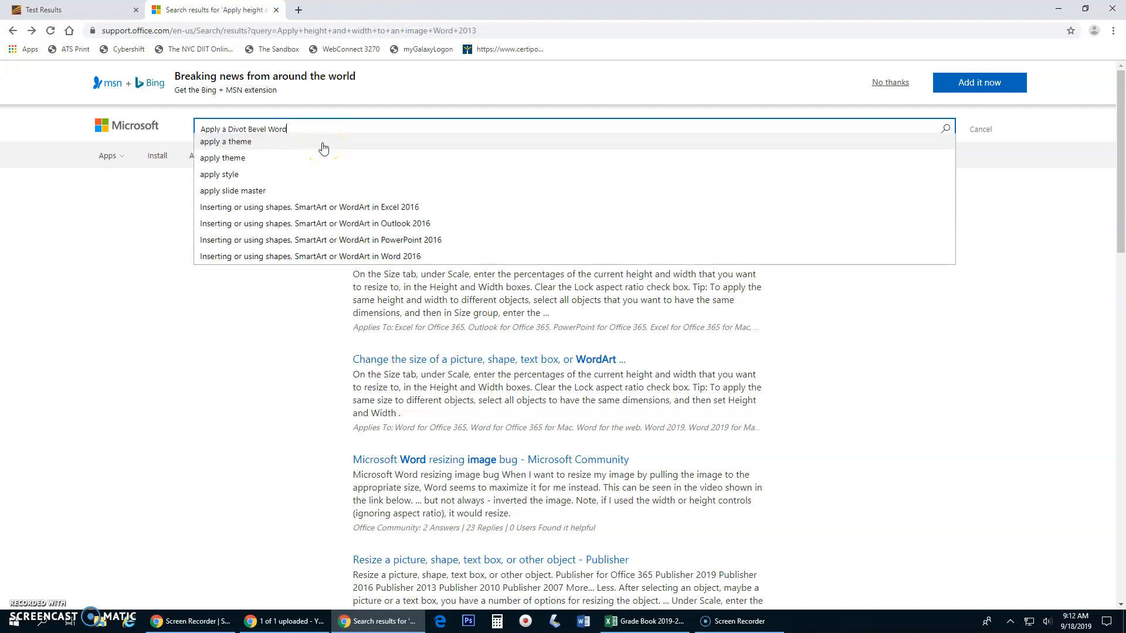
pyautogui.write('2013')
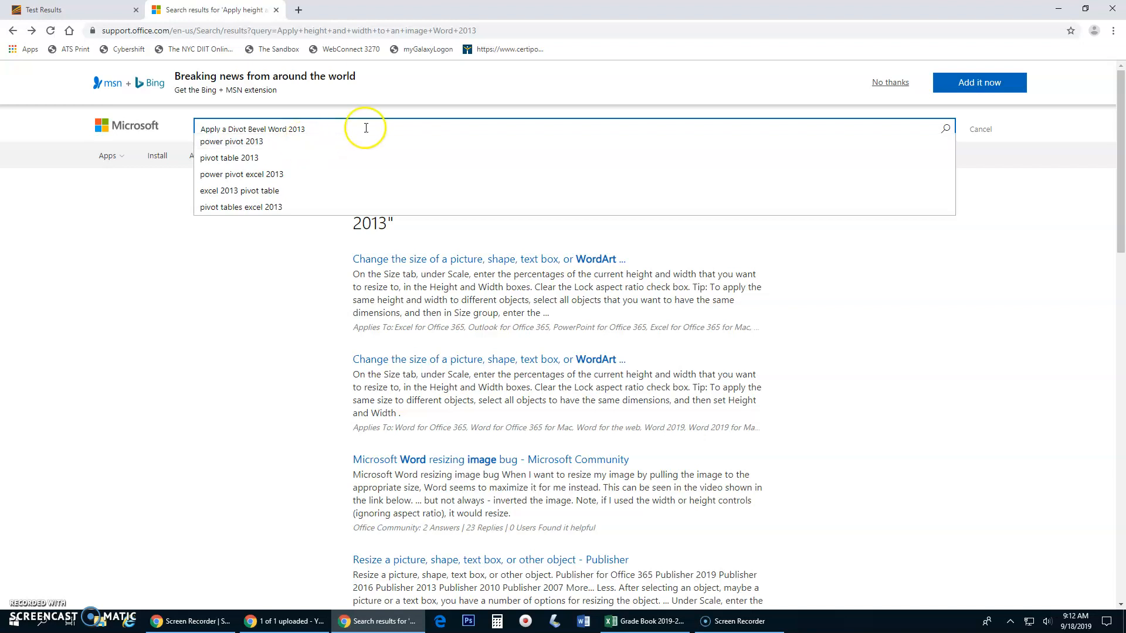
pyautogui.moveTo(947, 131)
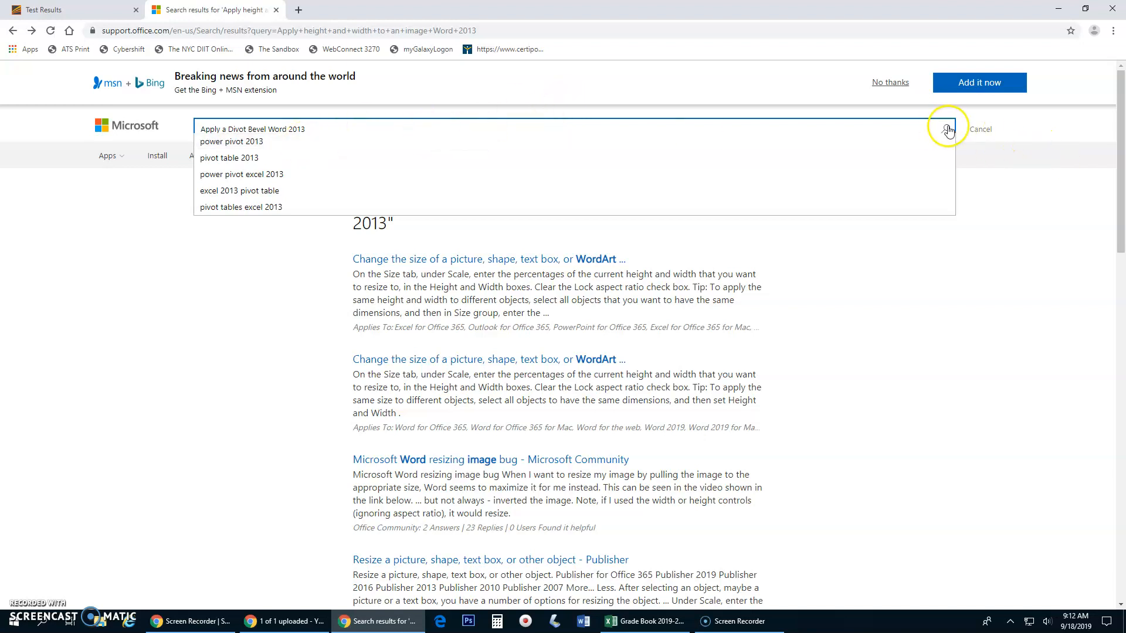
pyautogui.click(949, 129)
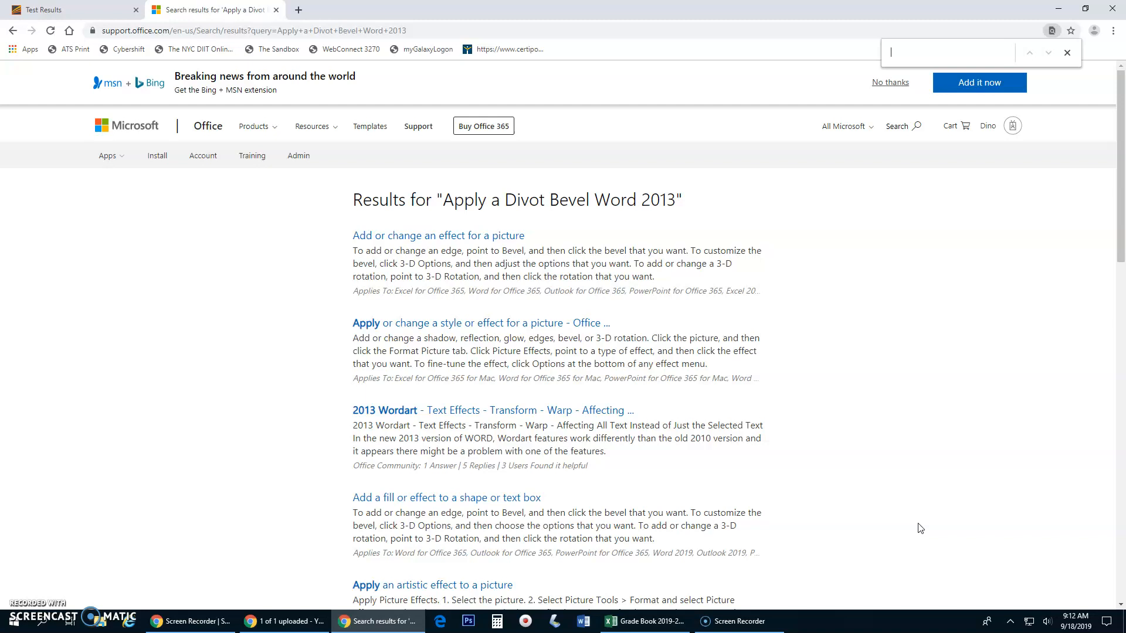
# Find 'div' within the results page and look through the matches
pyautogui.write('div')
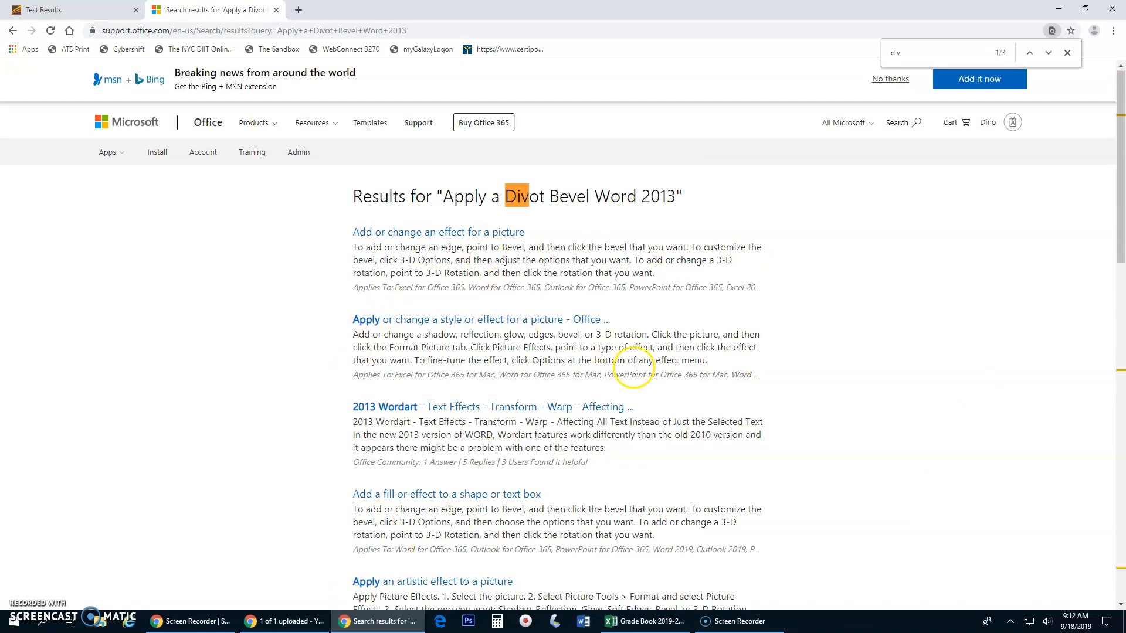
pyautogui.scroll(-3)
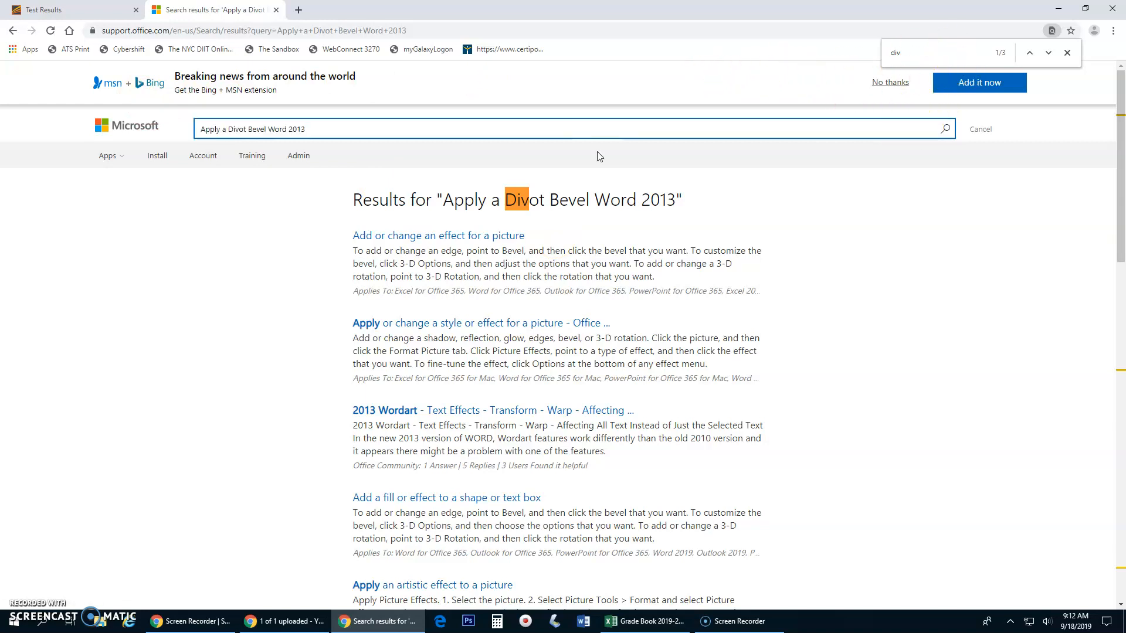
# Rerun the search as 'Divot bevel word 2013' and look through the picture- and text-effect results
pyautogui.click(226, 129)
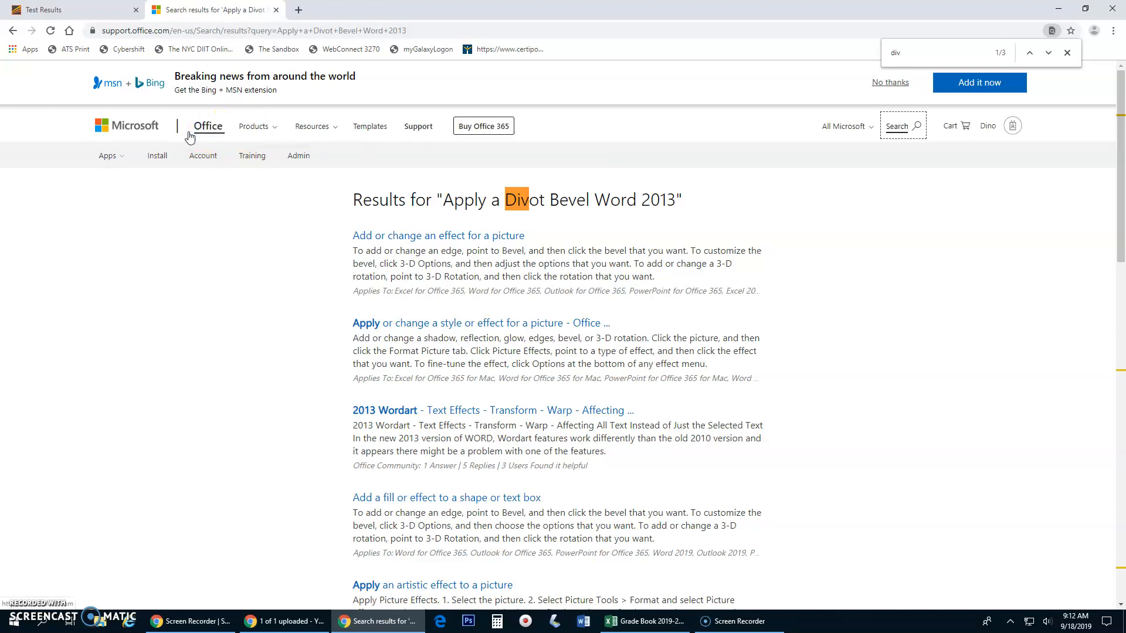
pyautogui.click(897, 126)
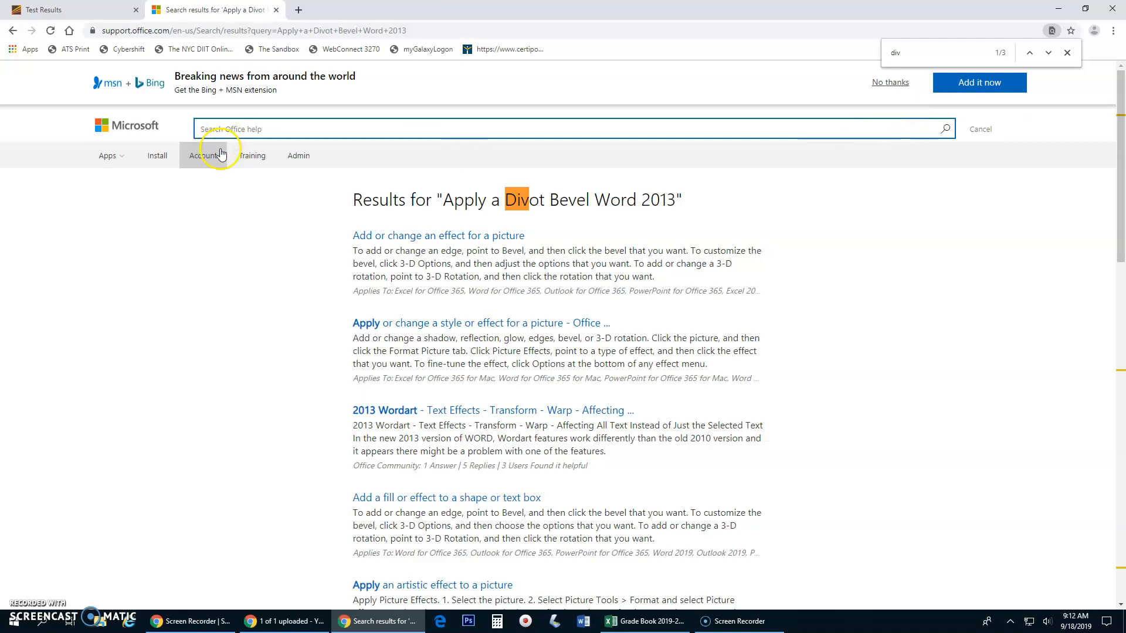
pyautogui.write('Di')
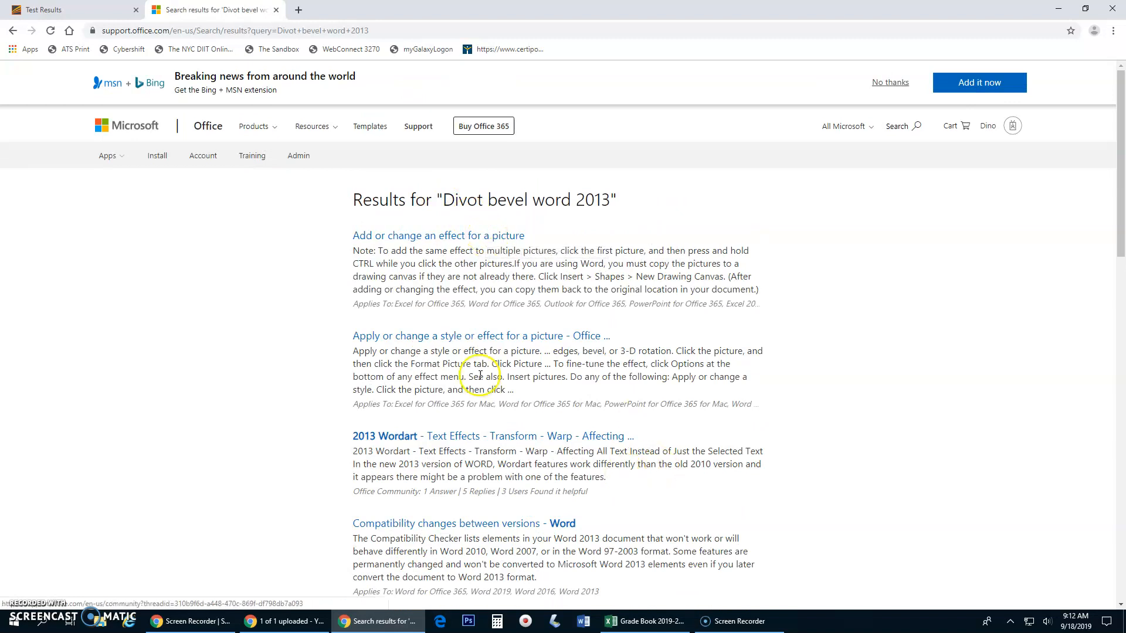
pyautogui.scroll(-3)
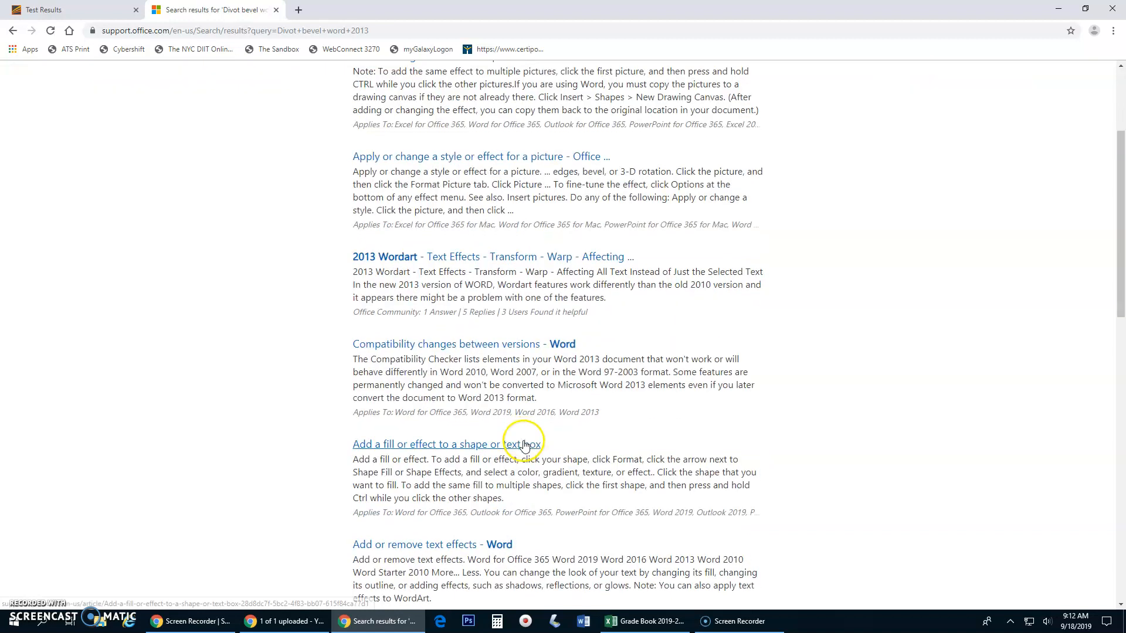
pyautogui.scroll(-3)
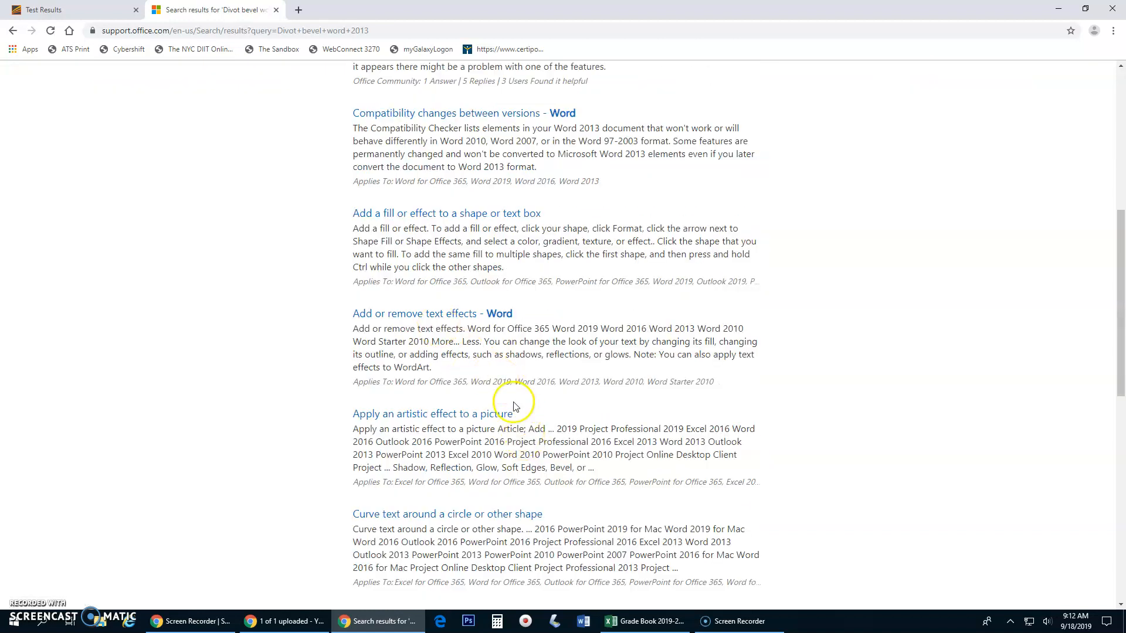
pyautogui.scroll(3)
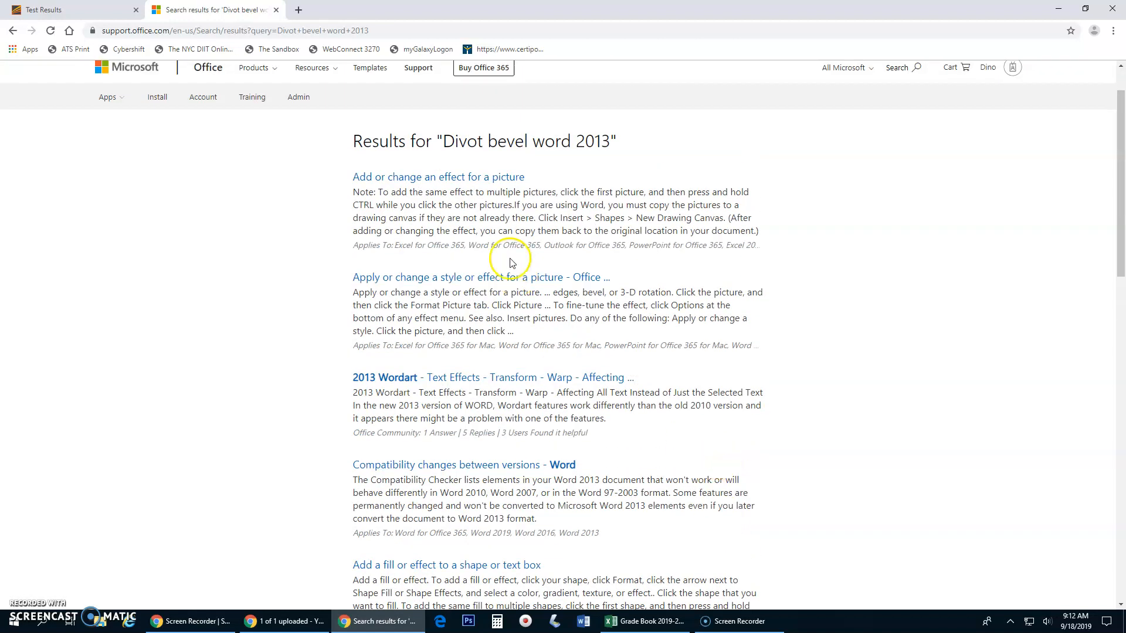
pyautogui.click(437, 177)
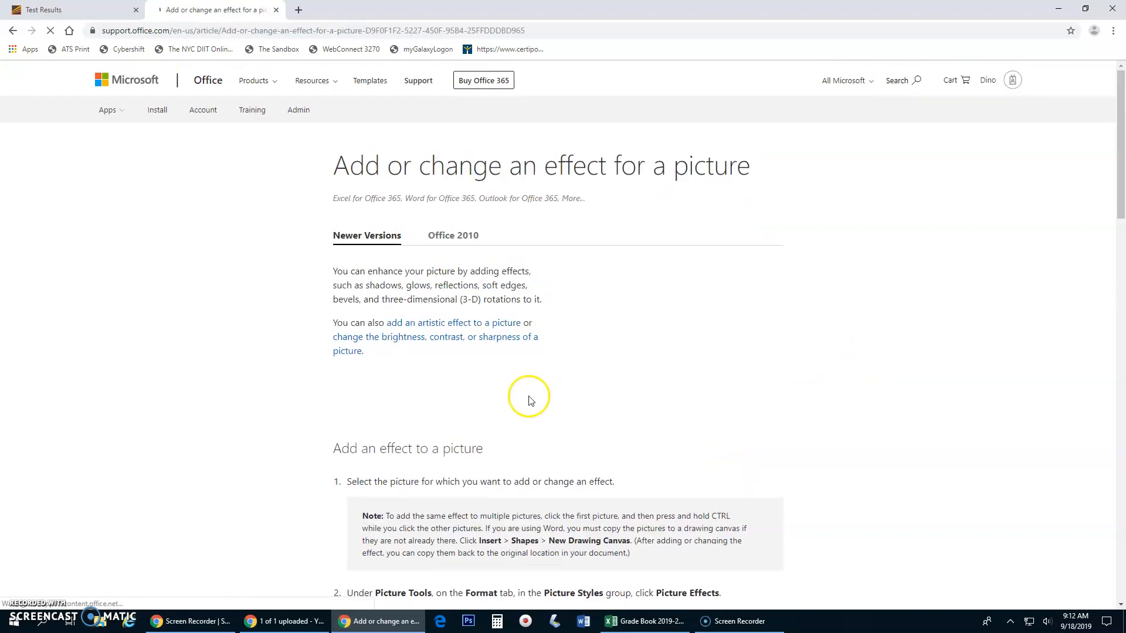
pyautogui.scroll(-3)
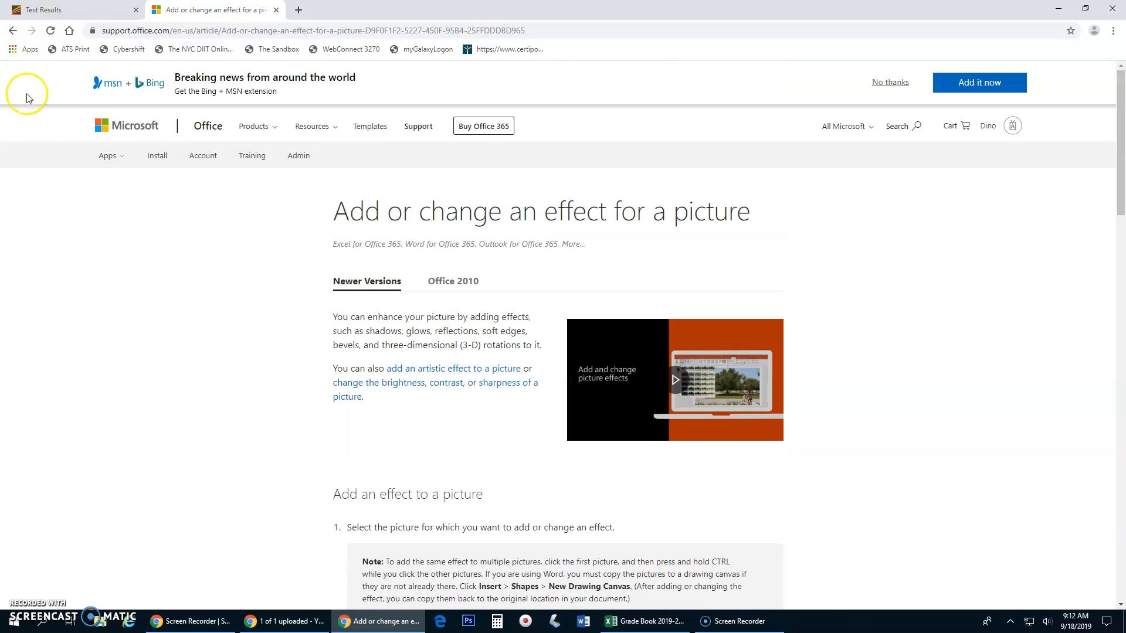
pyautogui.scroll(-3)
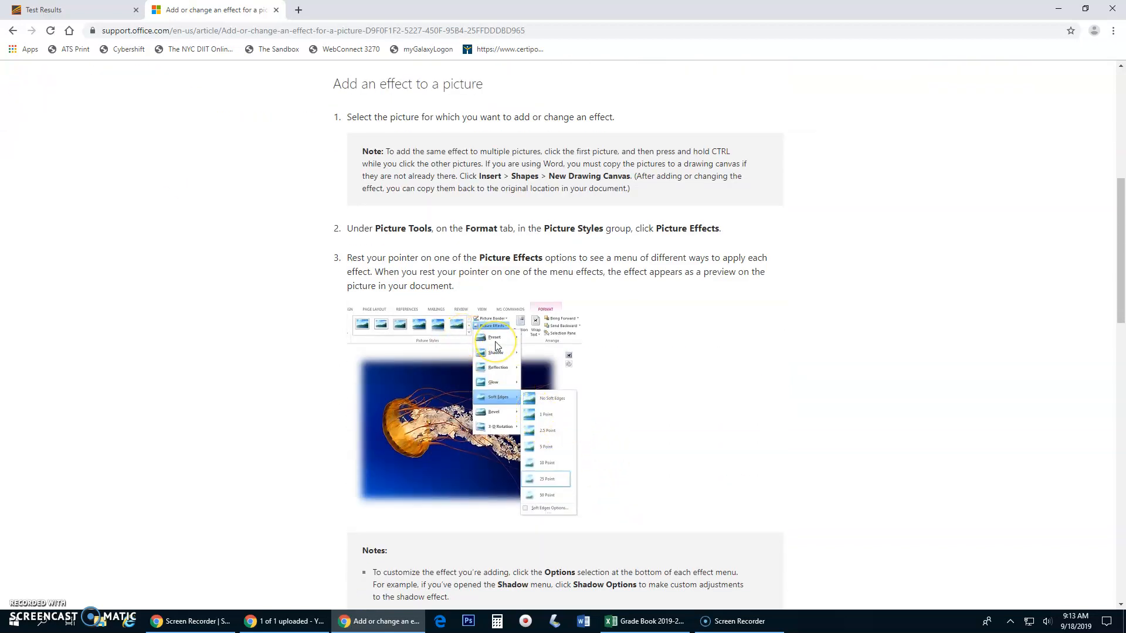
pyautogui.moveTo(503, 415)
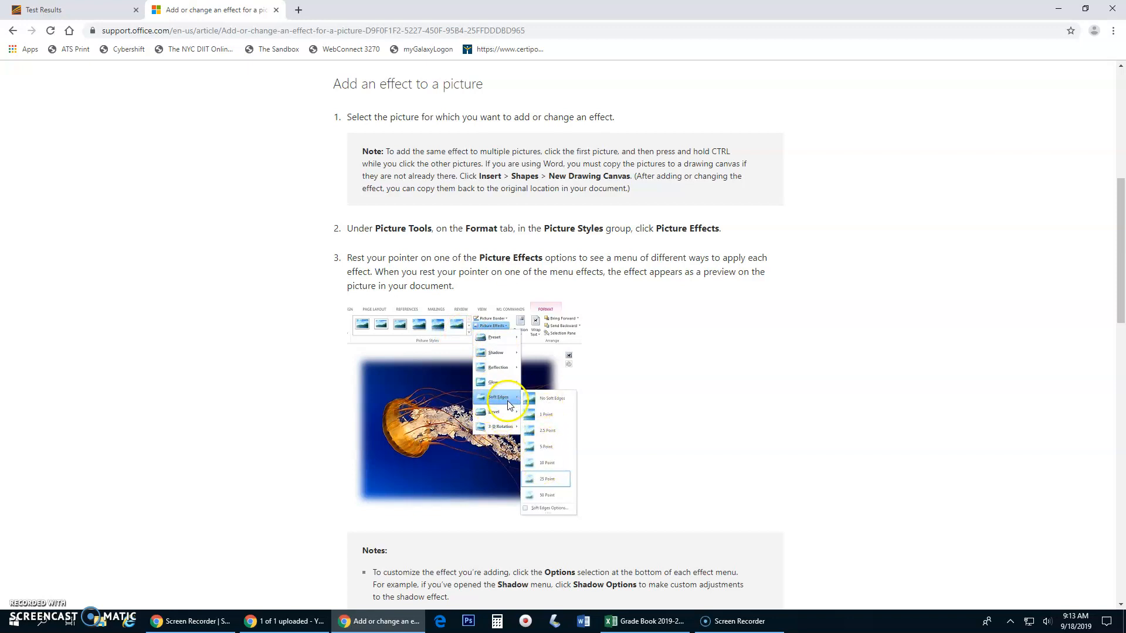
pyautogui.moveTo(548, 434)
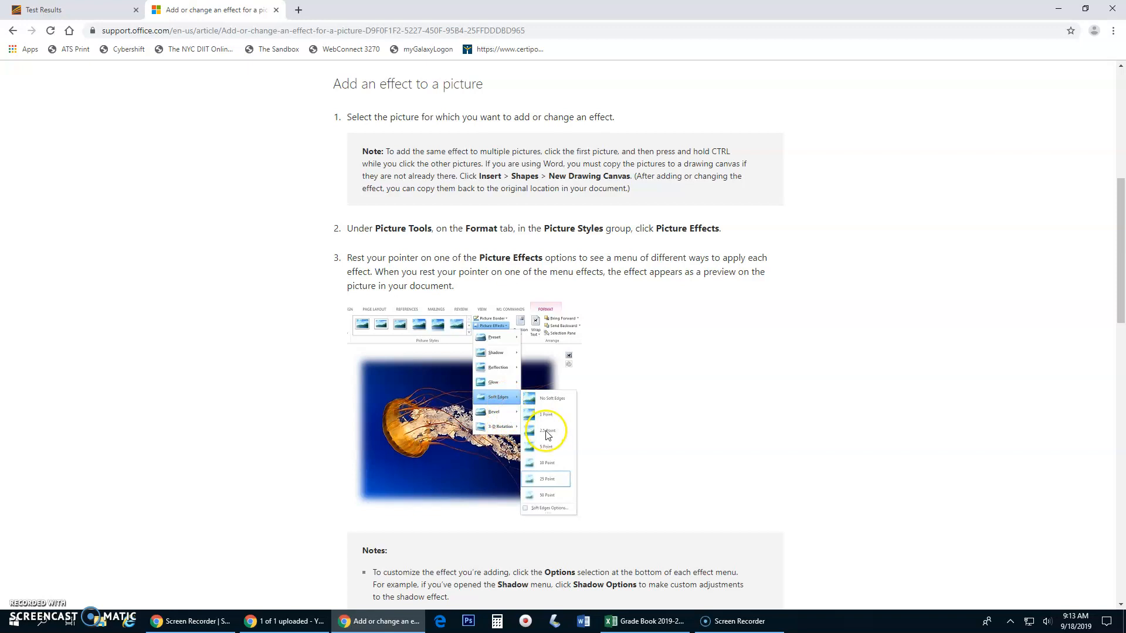
pyautogui.scroll(-3)
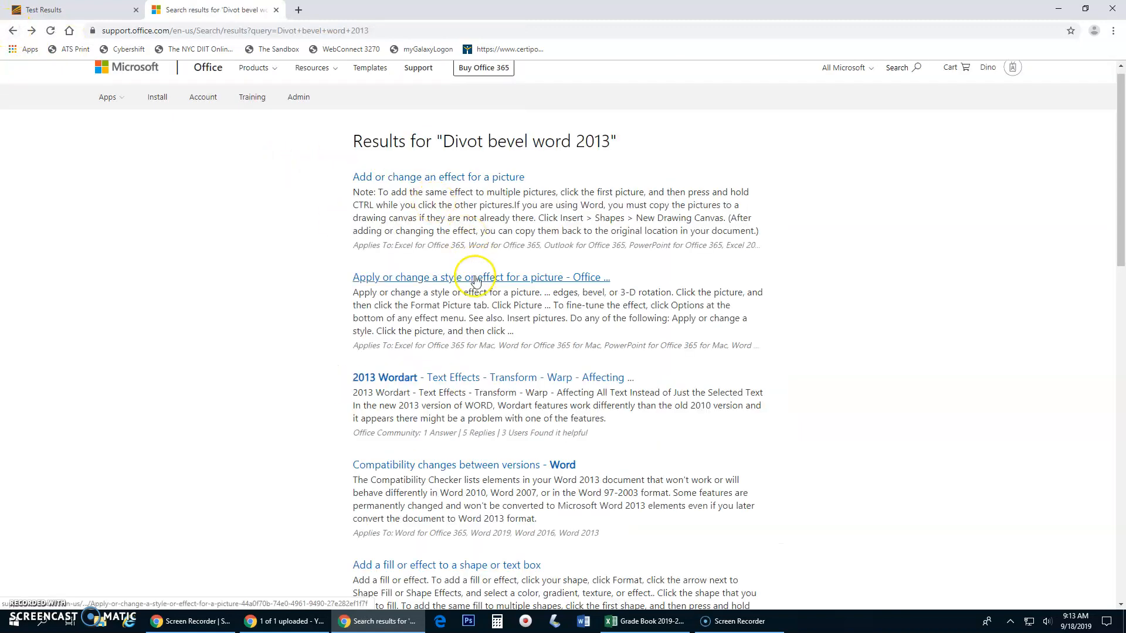
pyautogui.moveTo(528, 376)
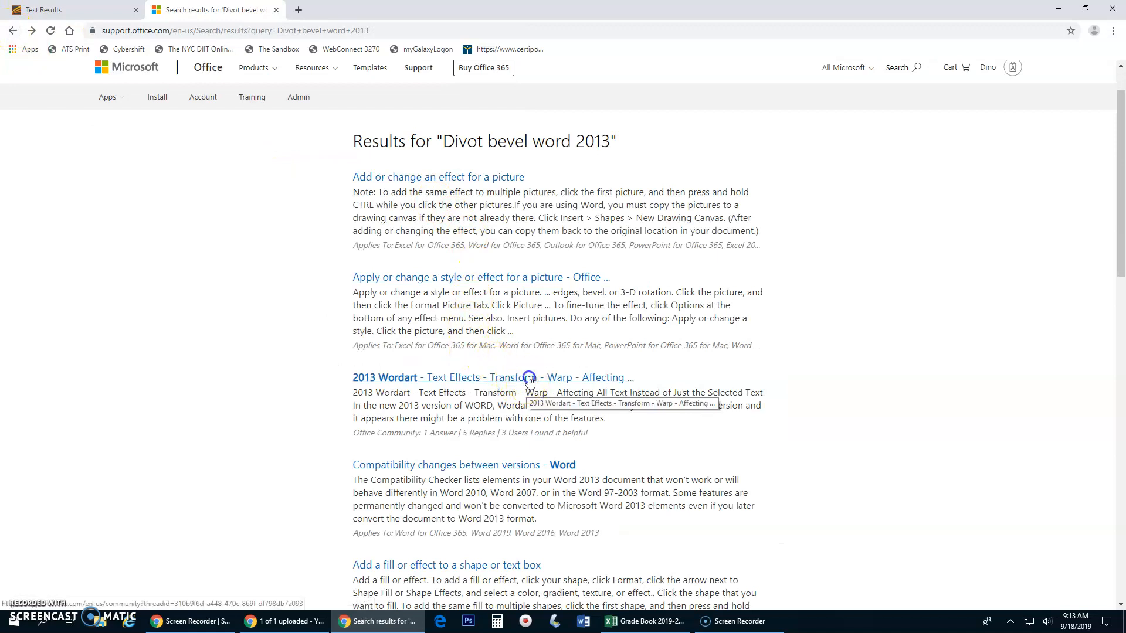
# Check the 2013 Wordart community thread, then go back to the results list
pyautogui.click(494, 377)
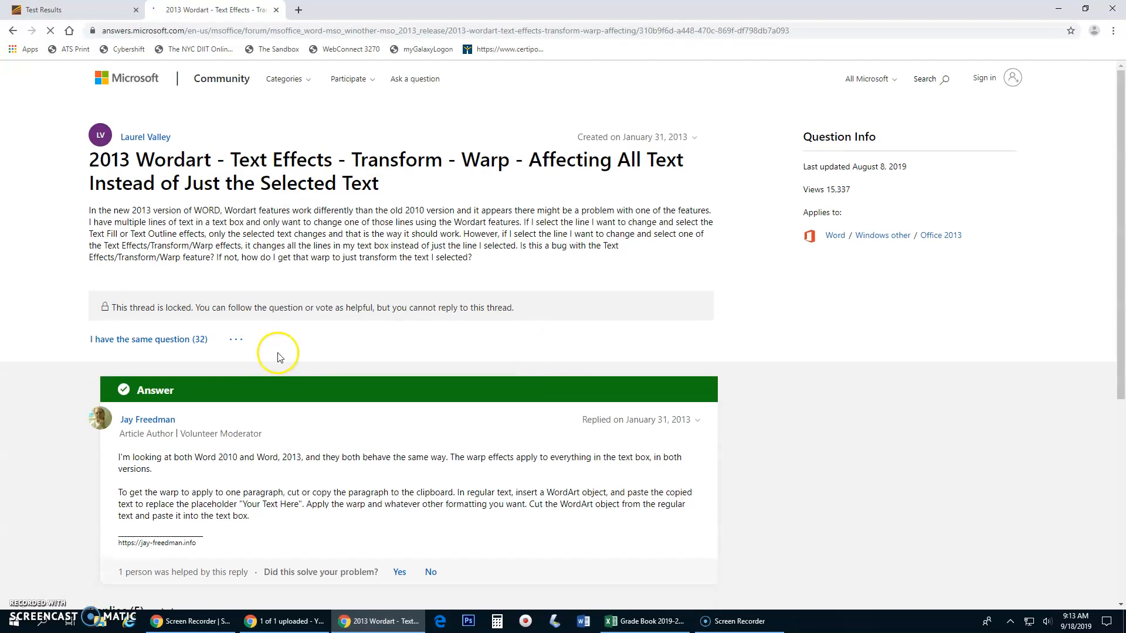
pyautogui.scroll(-3)
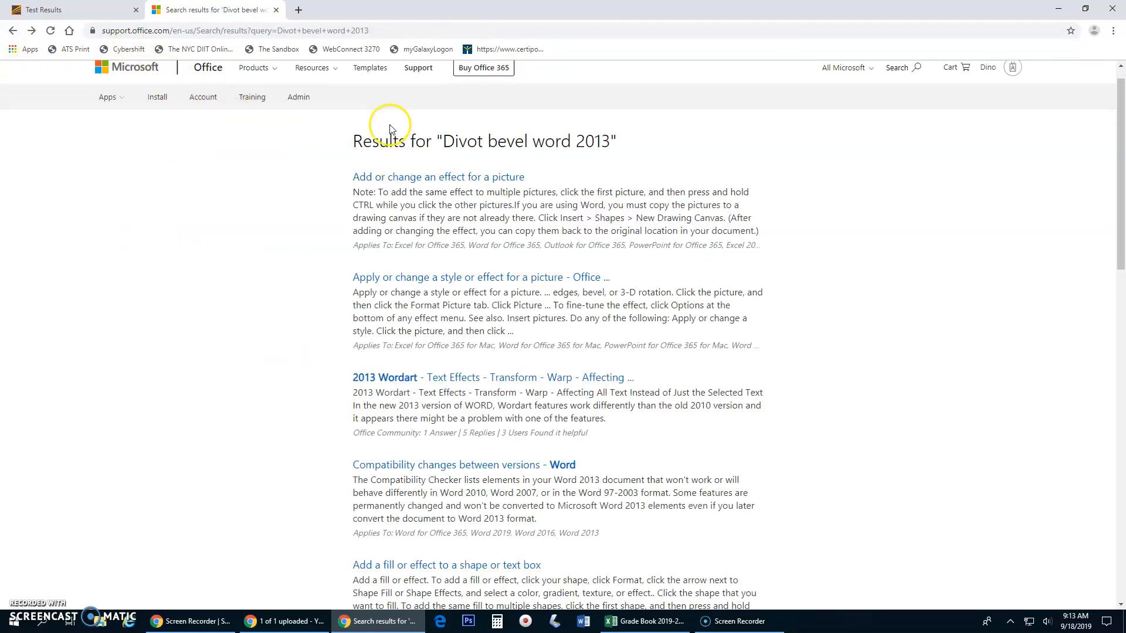
pyautogui.click(896, 67)
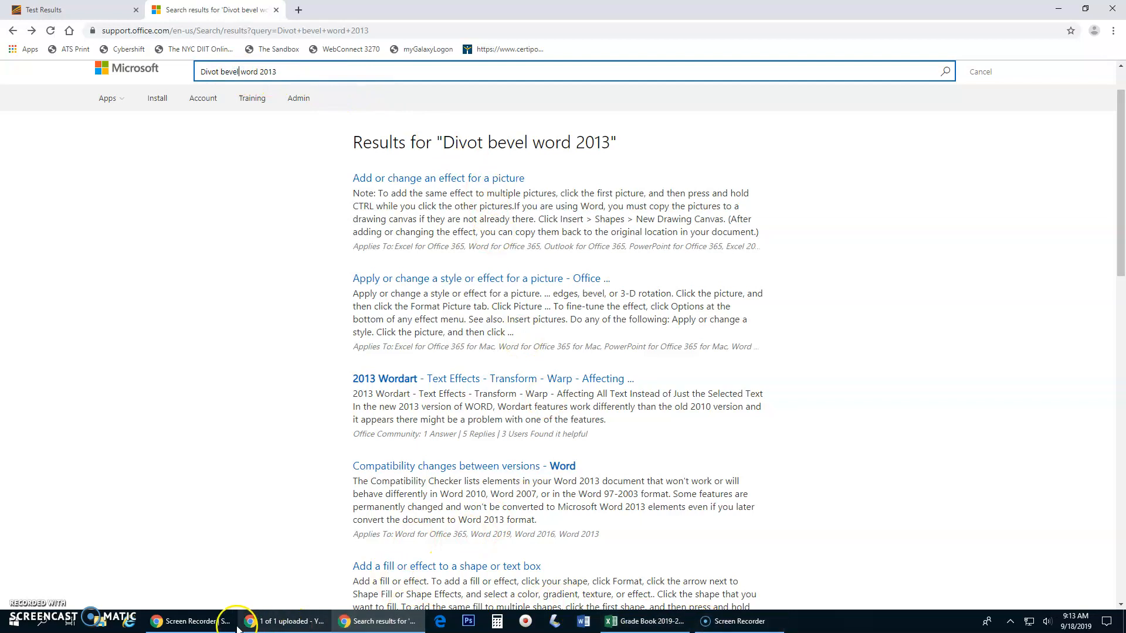
pyautogui.click(286, 621)
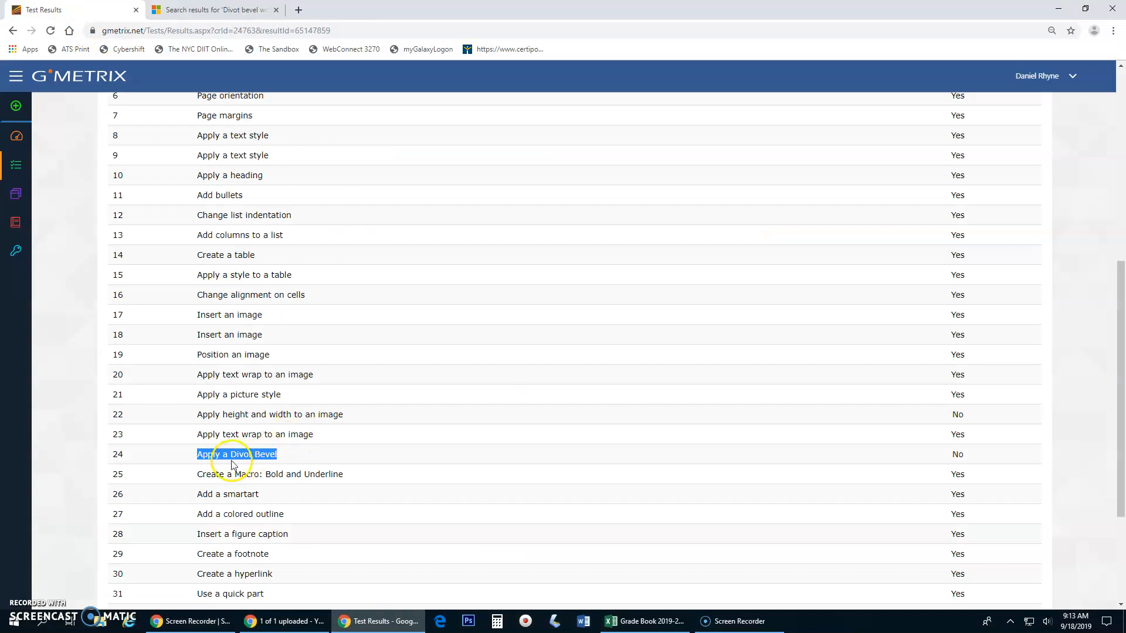
# Check GMetrix row 24 'Apply a Divot Bevel' marked No, then return to the Office Support results
pyautogui.click(237, 454)
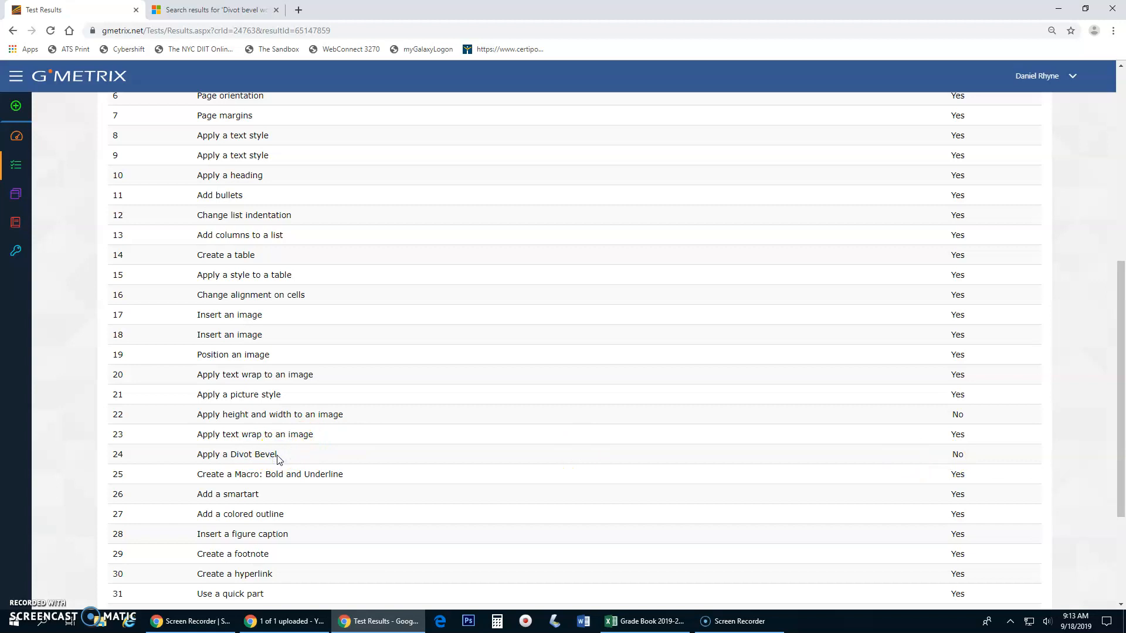
pyautogui.rightClick(254, 454)
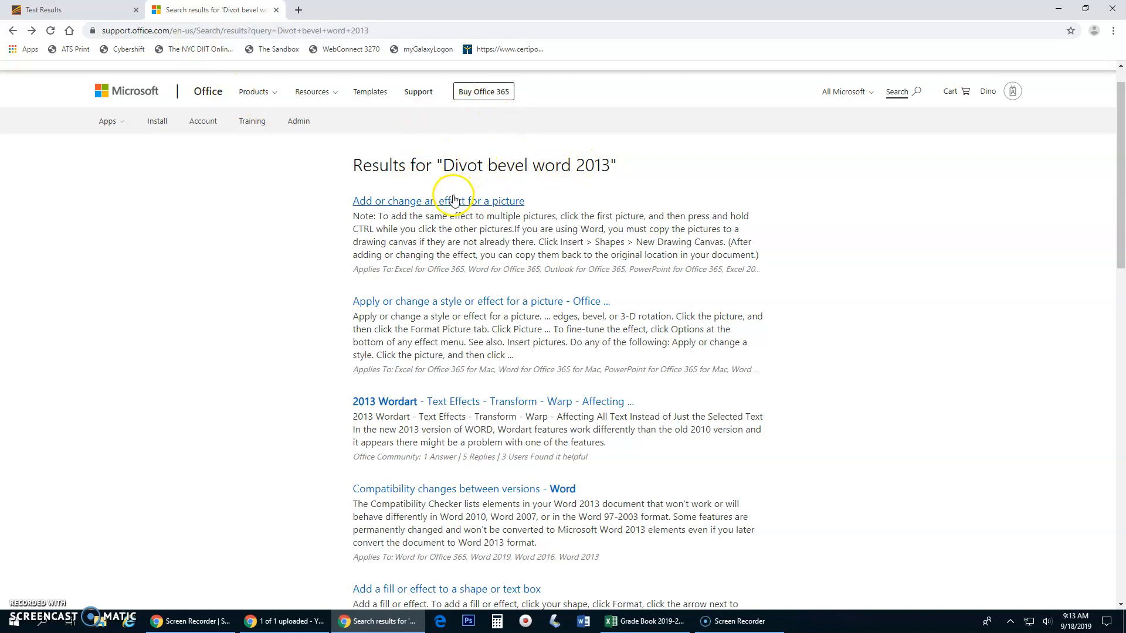
# Rerun the Office Support search with the shorter query 'Divot Bevel'
pyautogui.click(437, 200)
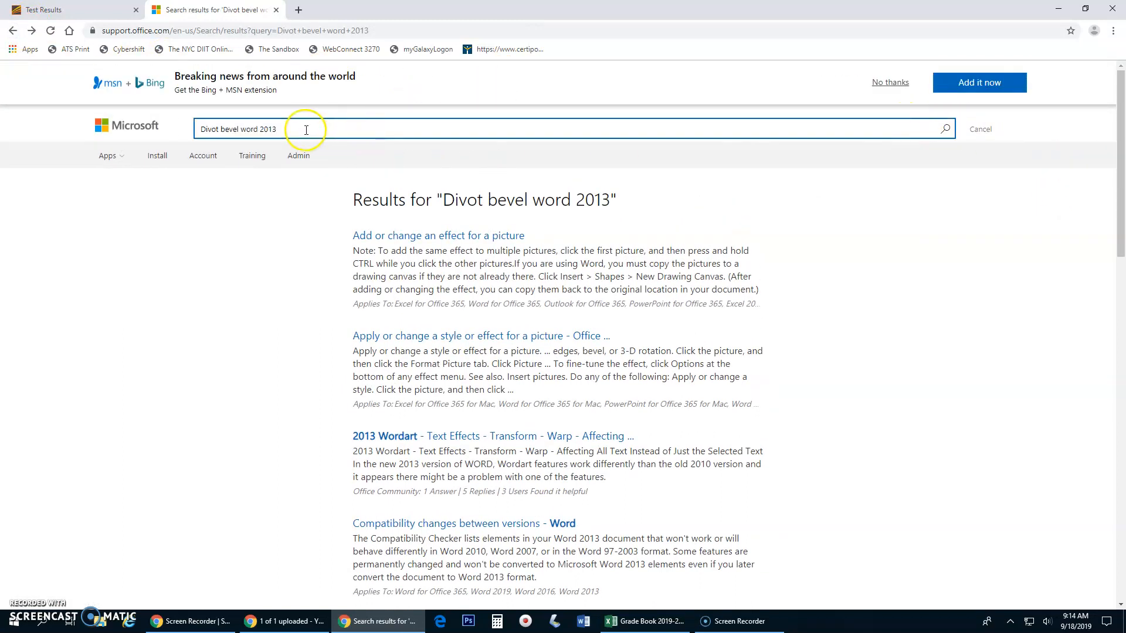
pyautogui.doubleClick(219, 129)
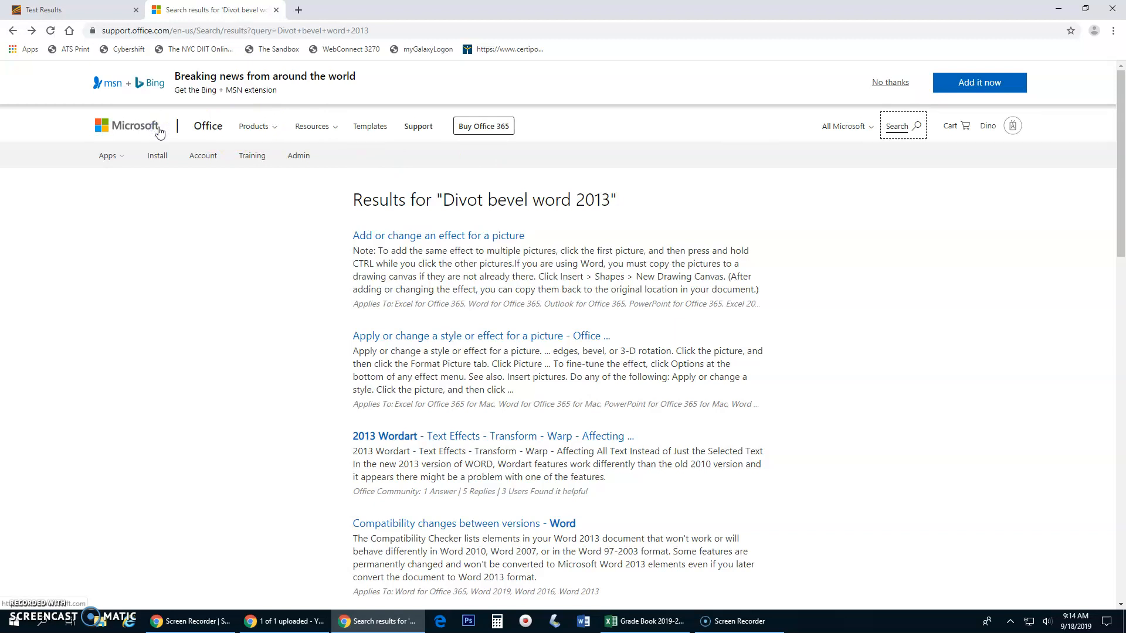
pyautogui.click(902, 126)
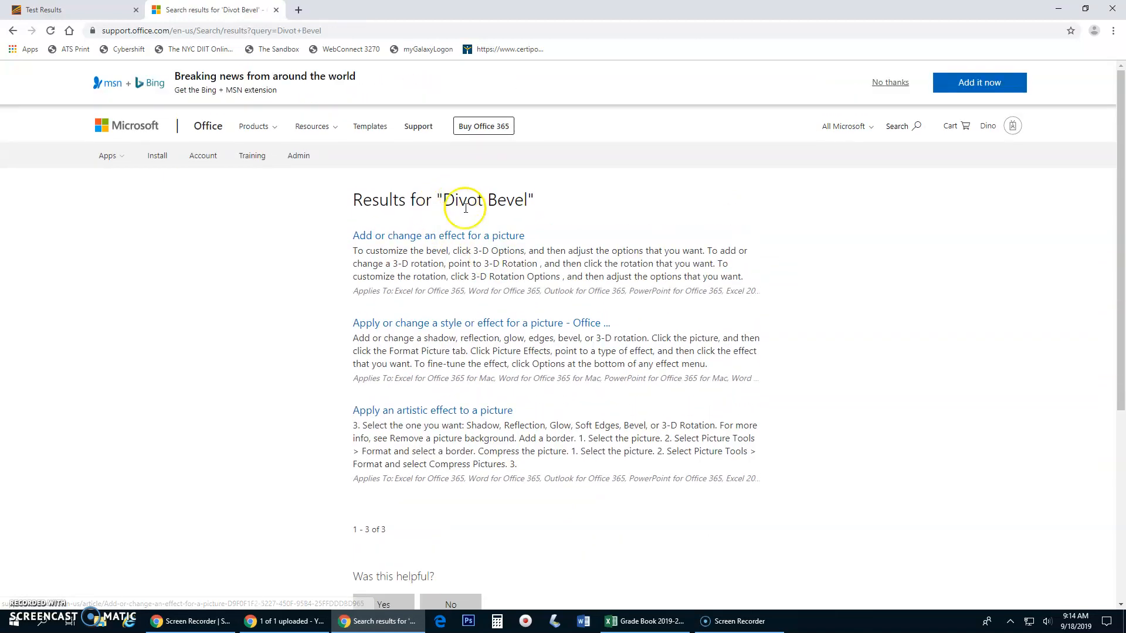
# Read the 'Add or change an effect for a picture' article through to its end
pyautogui.click(438, 236)
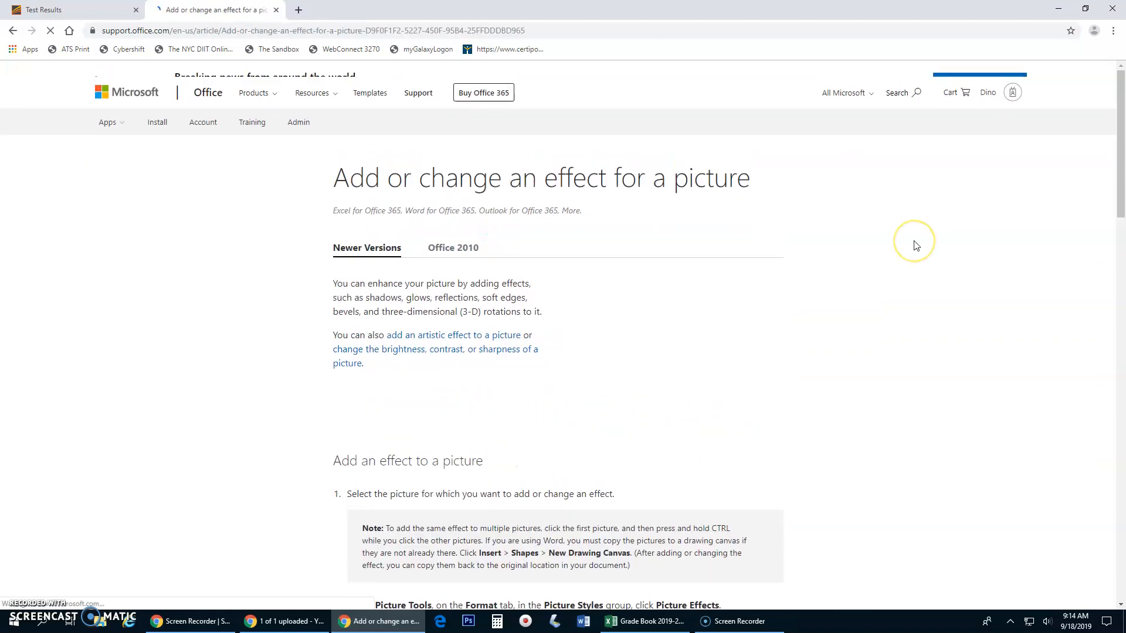
pyautogui.scroll(-3)
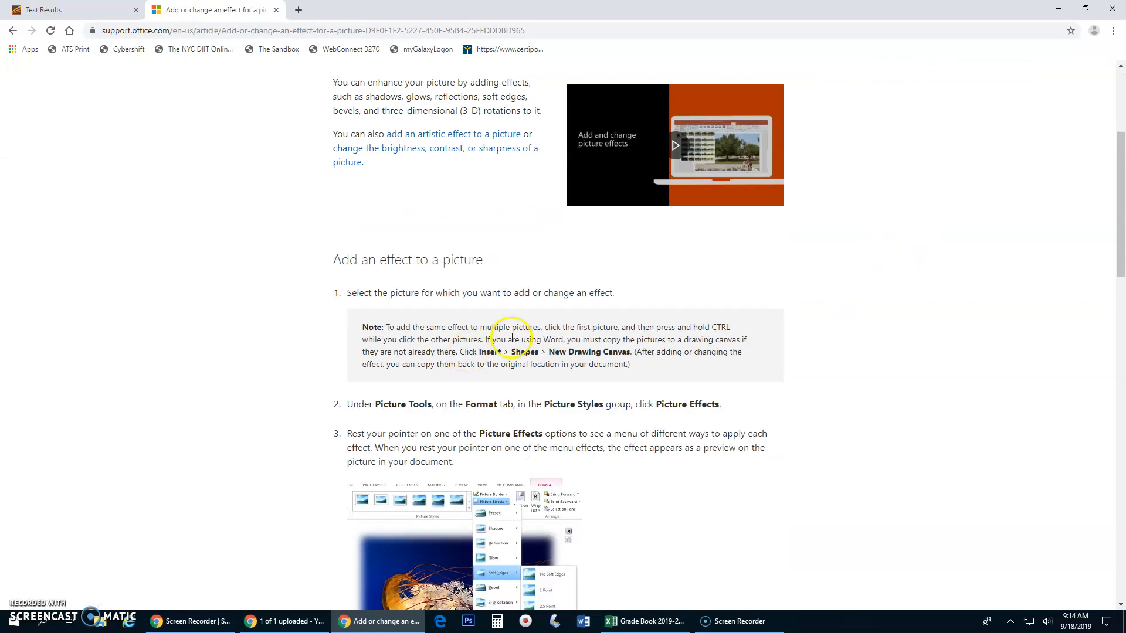
pyautogui.scroll(-3)
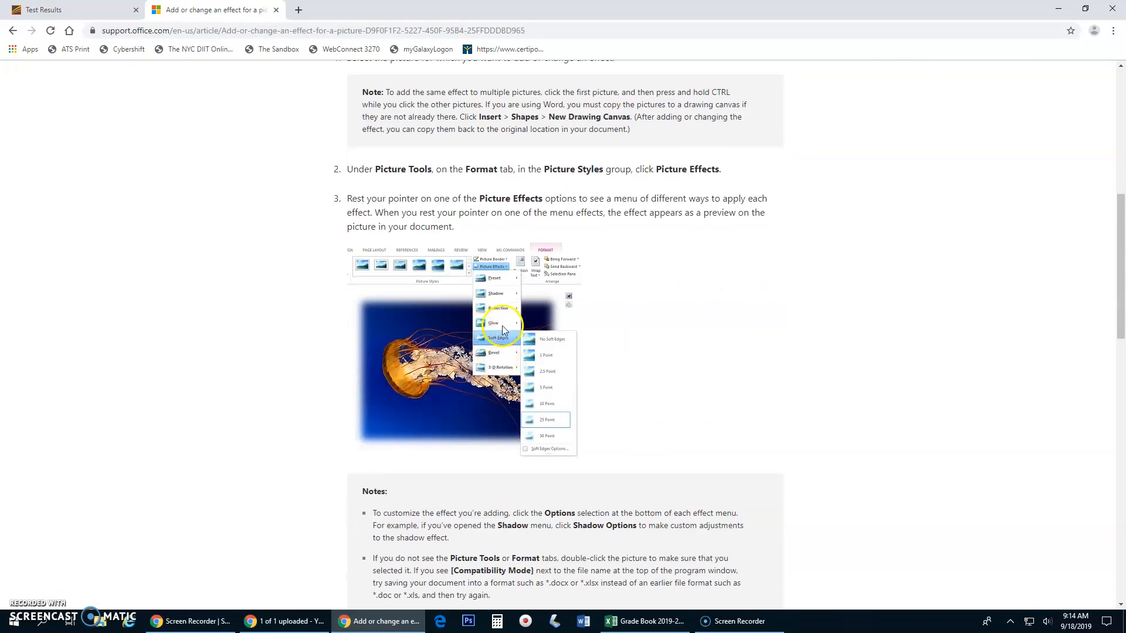
pyautogui.scroll(-3)
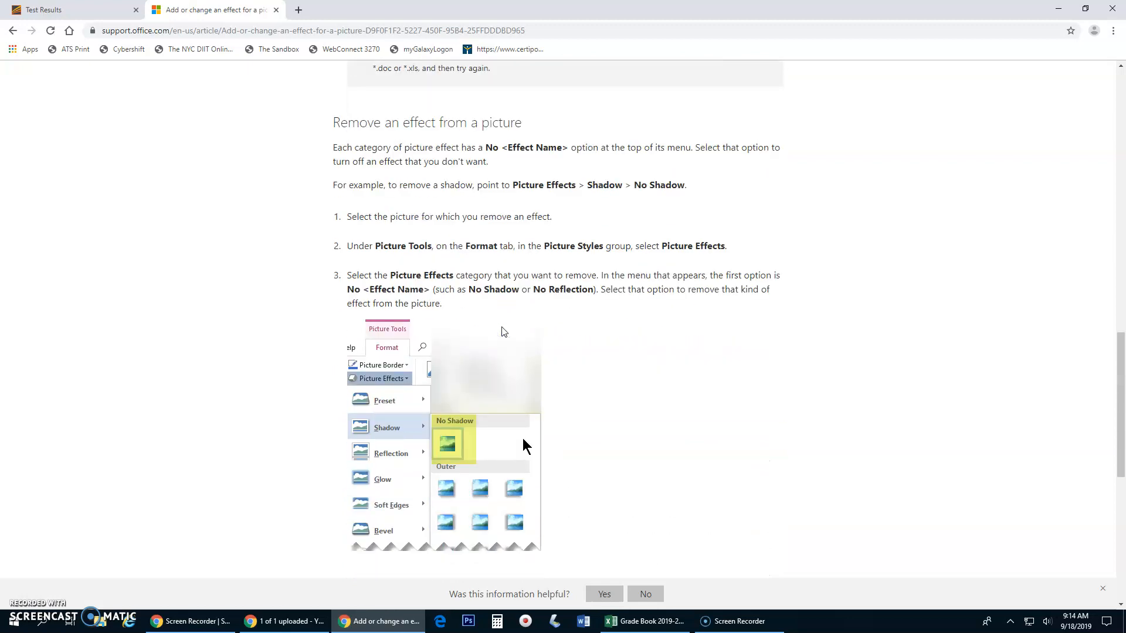
pyautogui.scroll(-3)
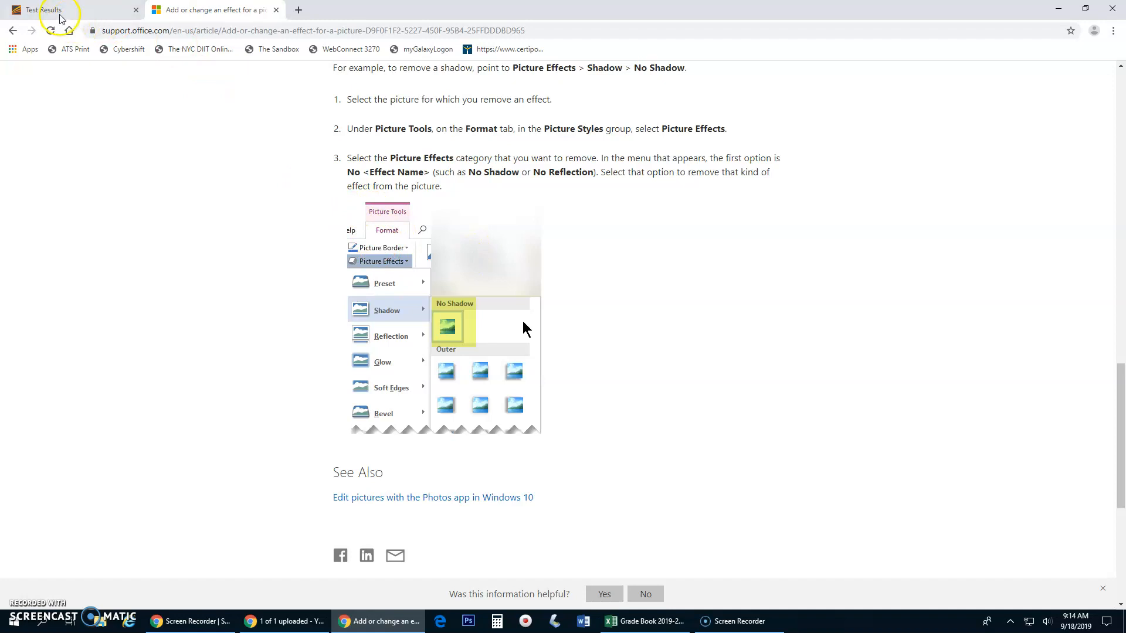
# Copy the missed task name 'Format Text' from GMetrix row 38 and return to Office Support
pyautogui.click(68, 10)
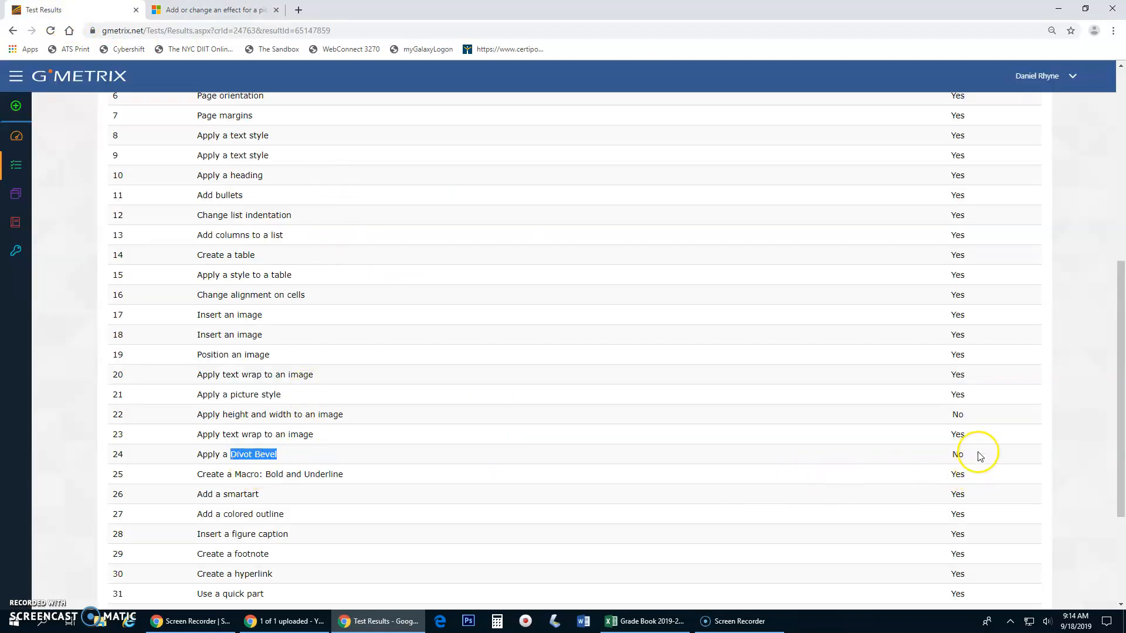
pyautogui.moveTo(940, 454)
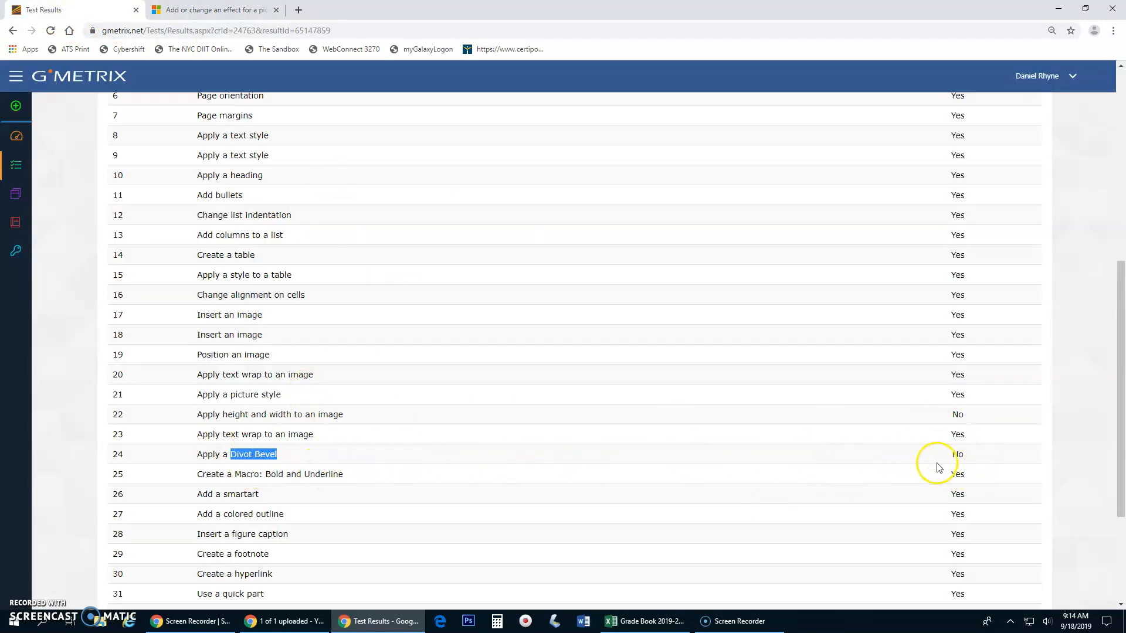
pyautogui.scroll(-3)
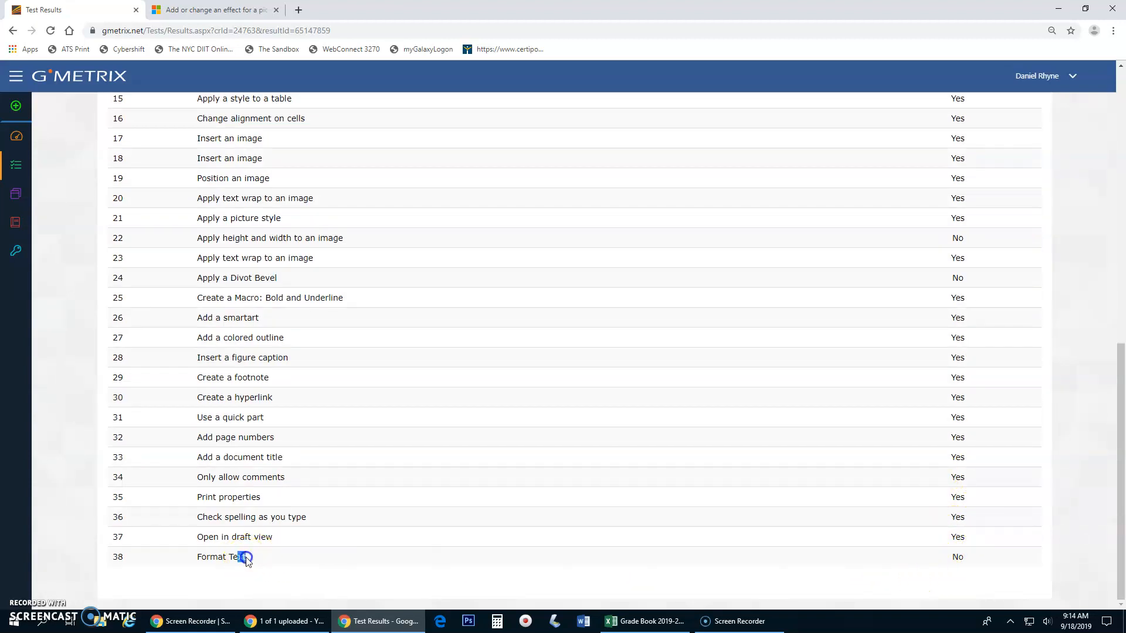
pyautogui.rightClick(219, 556)
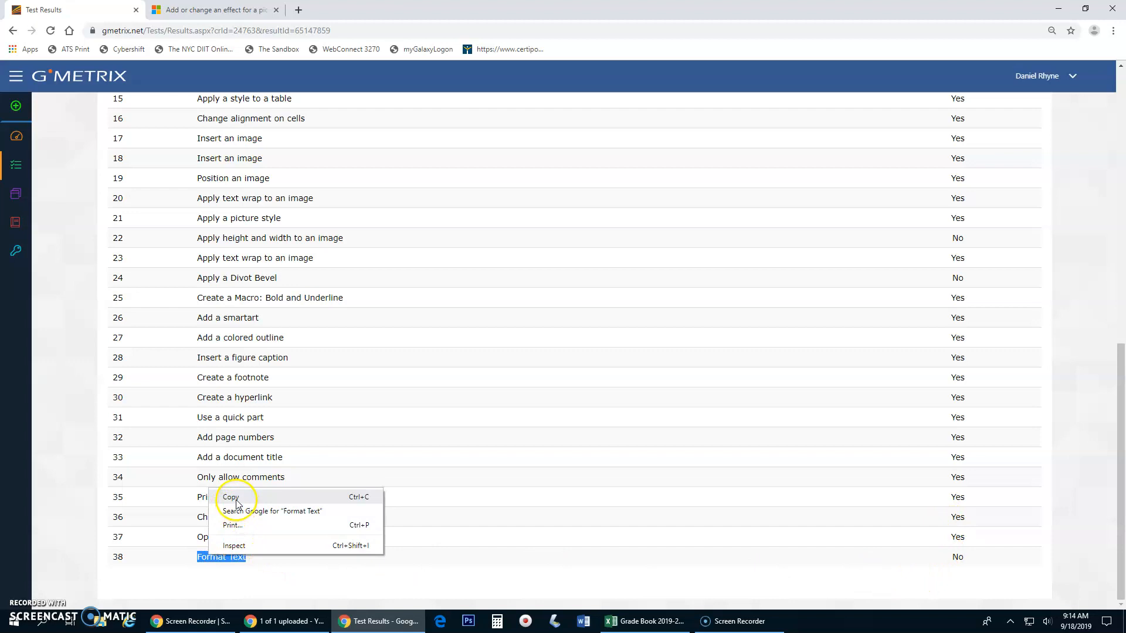
pyautogui.click(212, 10)
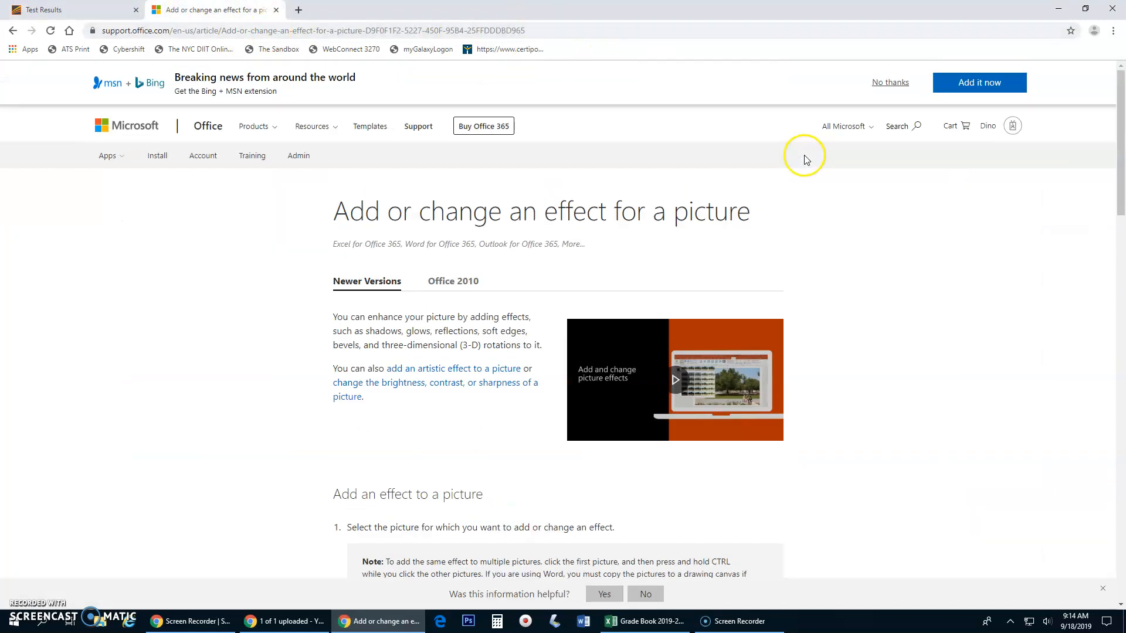
# Search Office Support for 'Format Text word 2013'
pyautogui.click(896, 126)
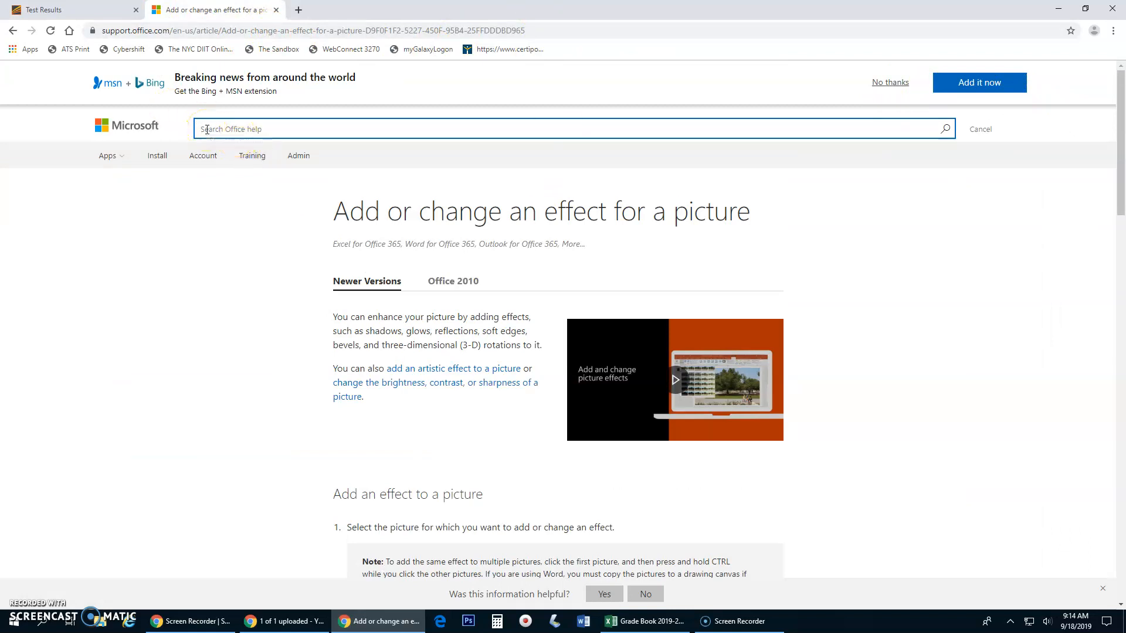
pyautogui.write('Format Text')
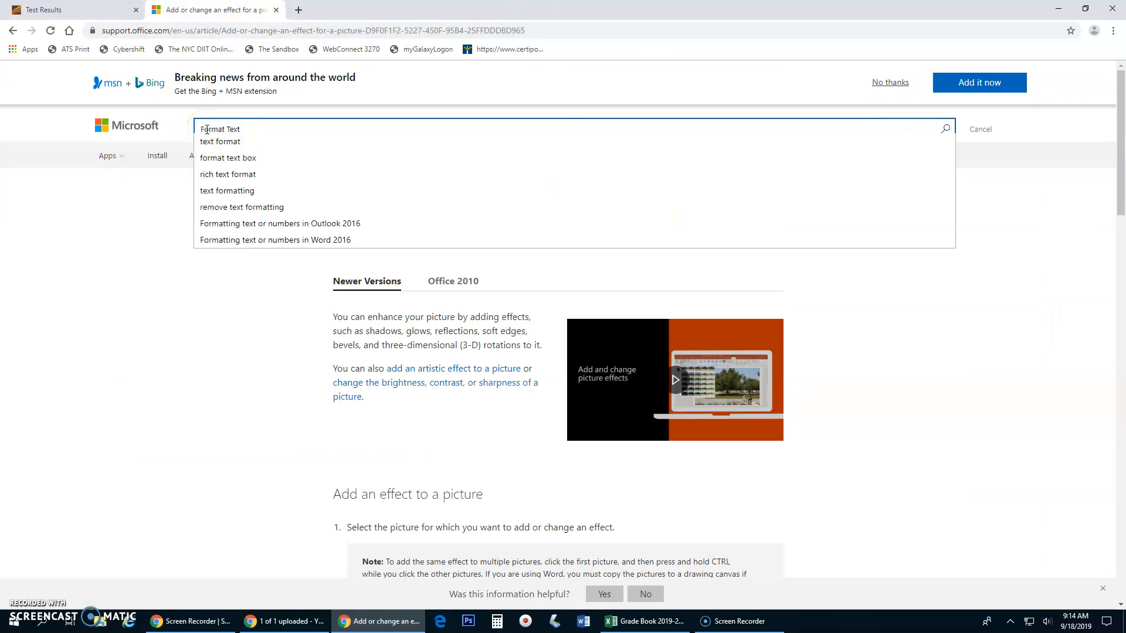
pyautogui.write('word 2013')
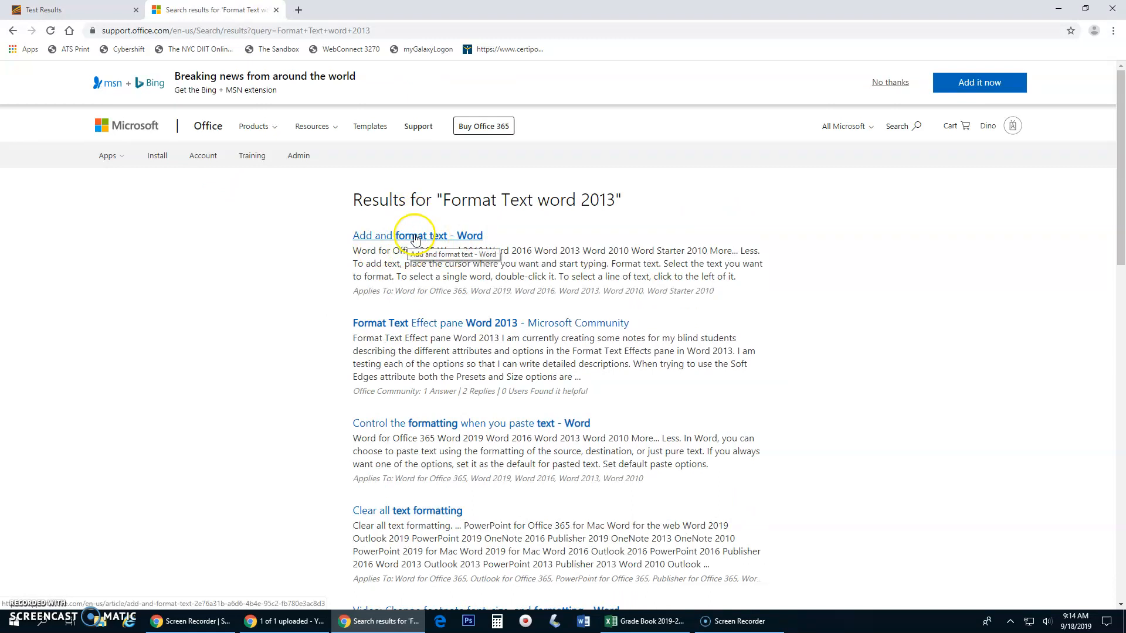
# Read through the 'Add and format text - Word' article from the results
pyautogui.click(397, 236)
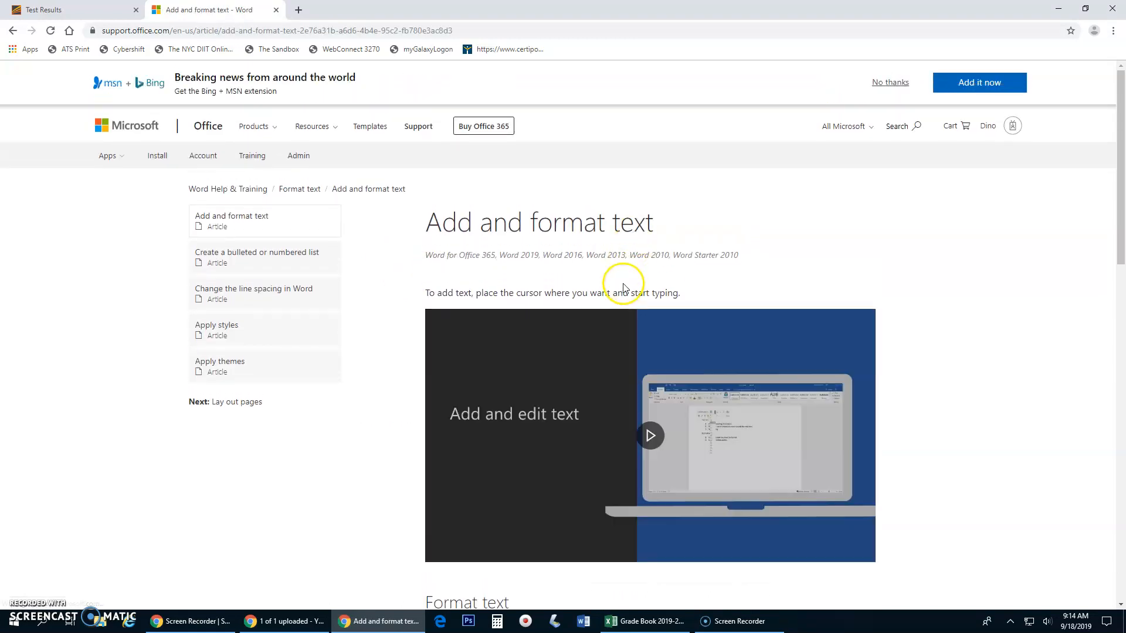
pyautogui.scroll(-3)
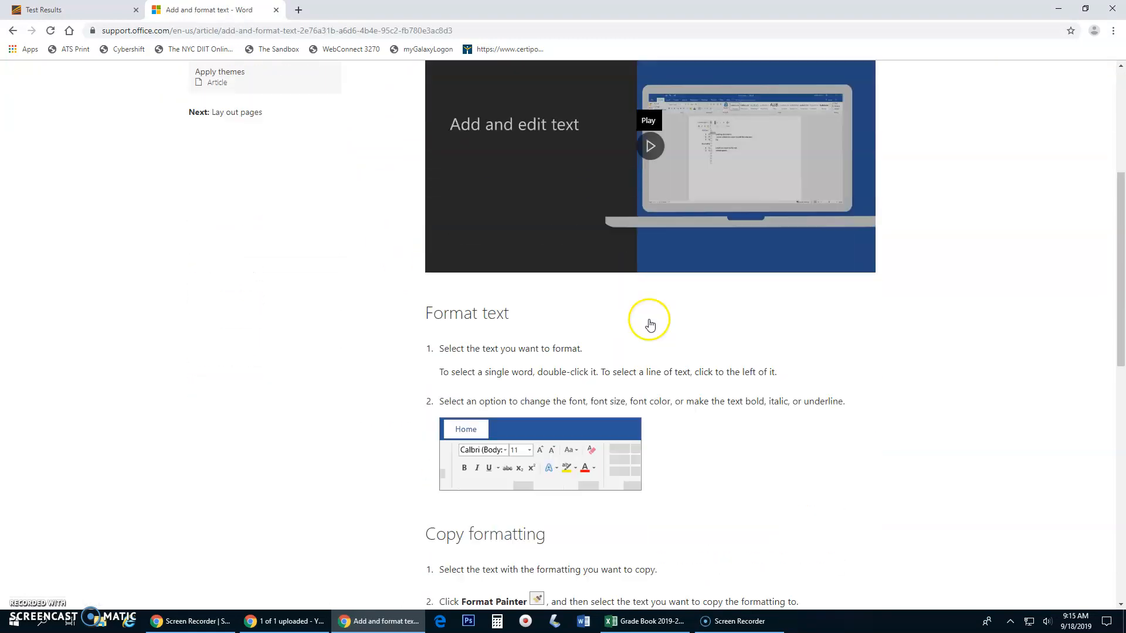
pyautogui.scroll(-3)
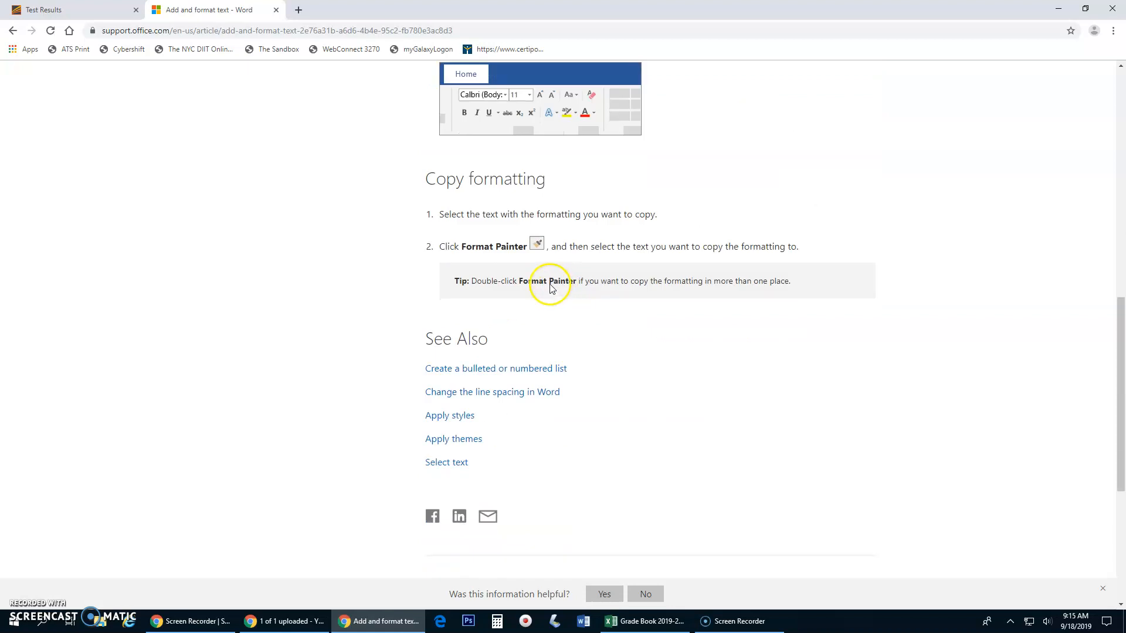
pyautogui.scroll(3)
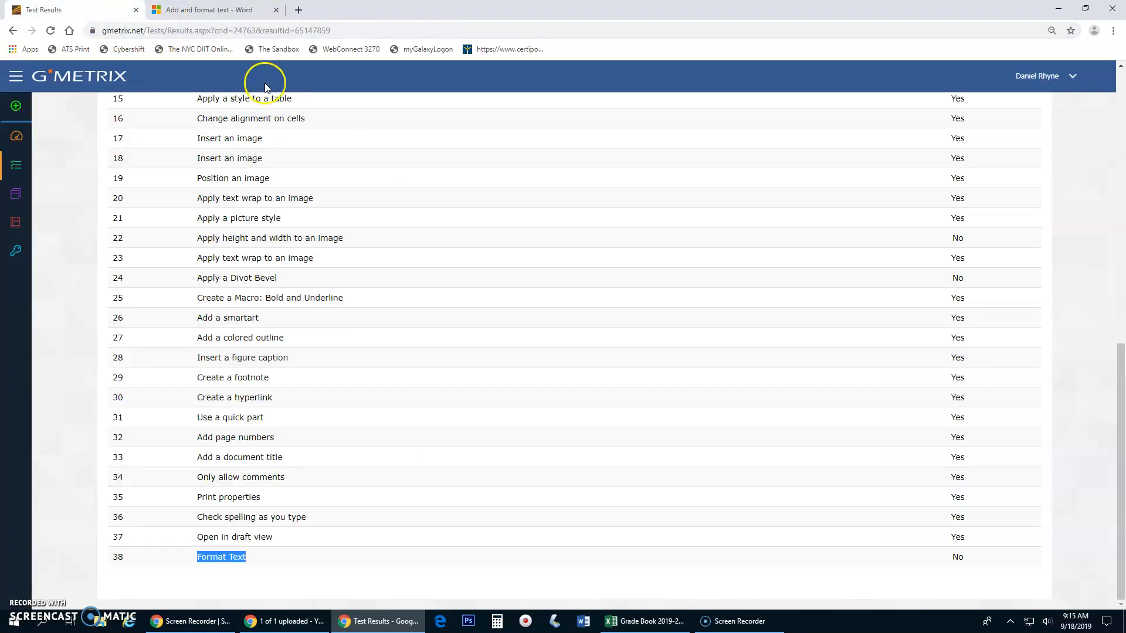
pyautogui.moveTo(970, 455)
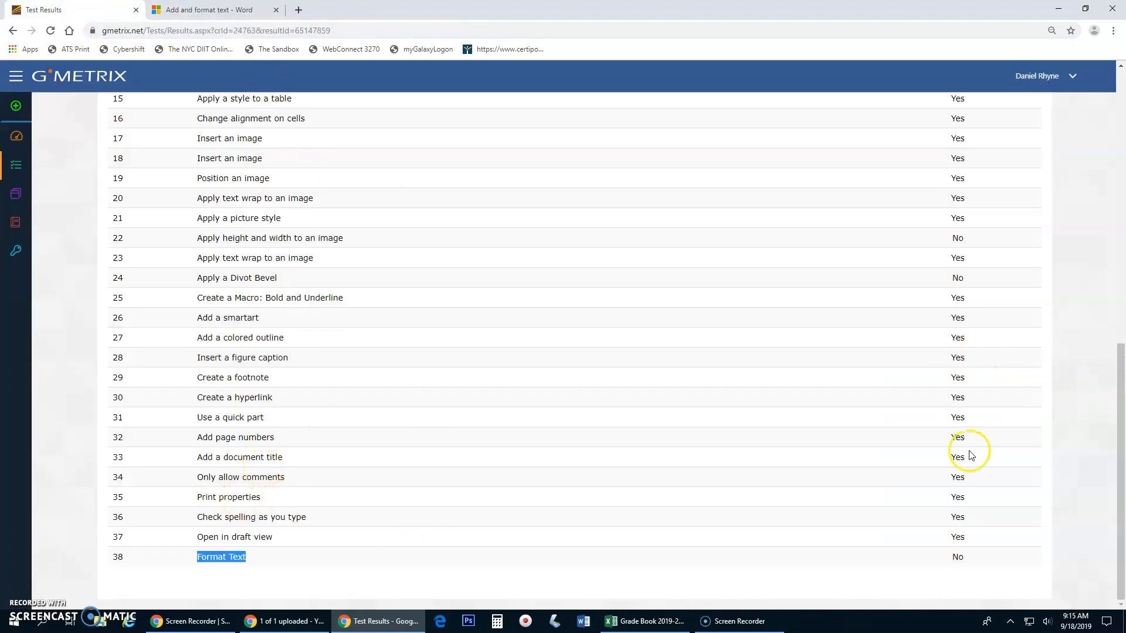